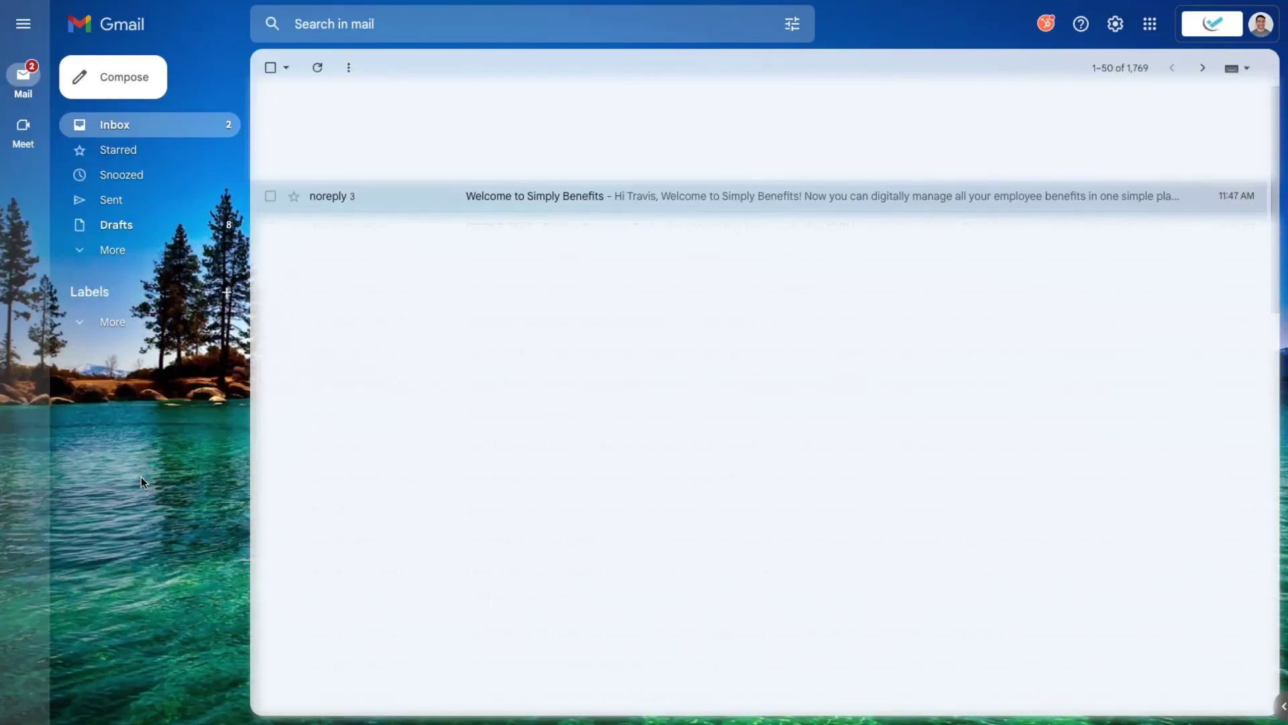
mouse_move(517, 205)
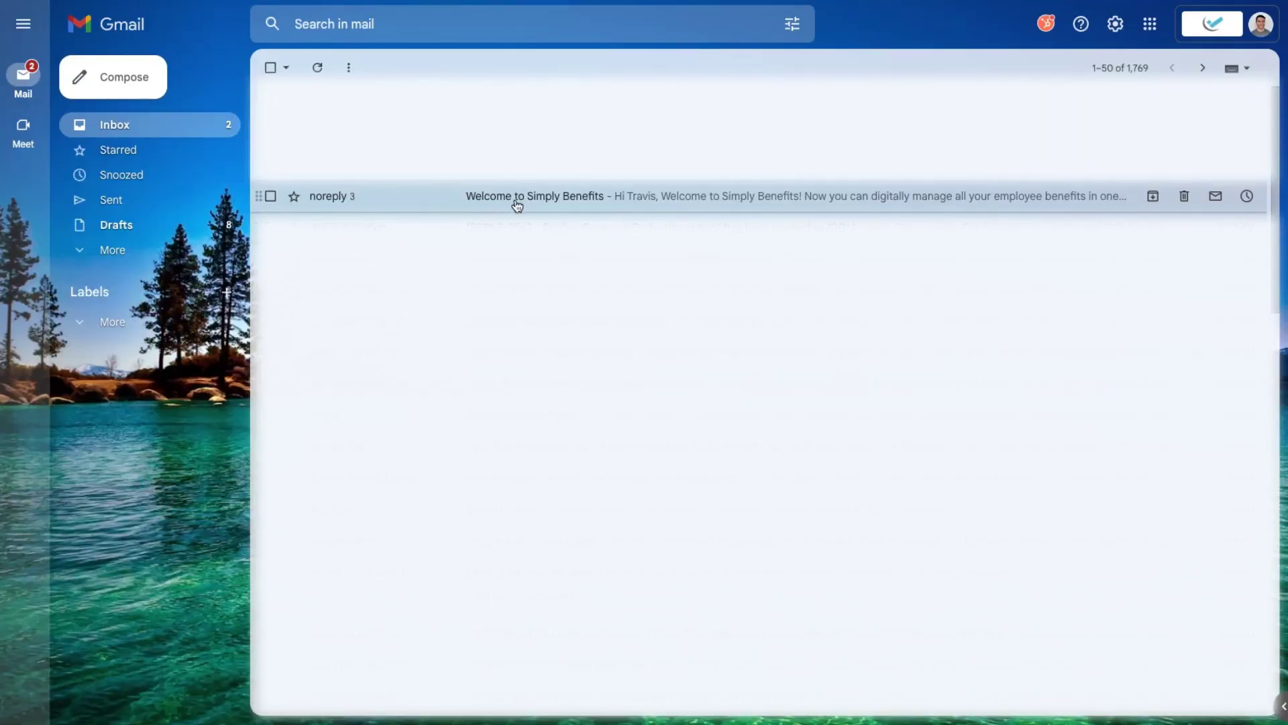
Open the 'Welcome to Simply Benefits' email from noreply in Gmail
left_click(534, 196)
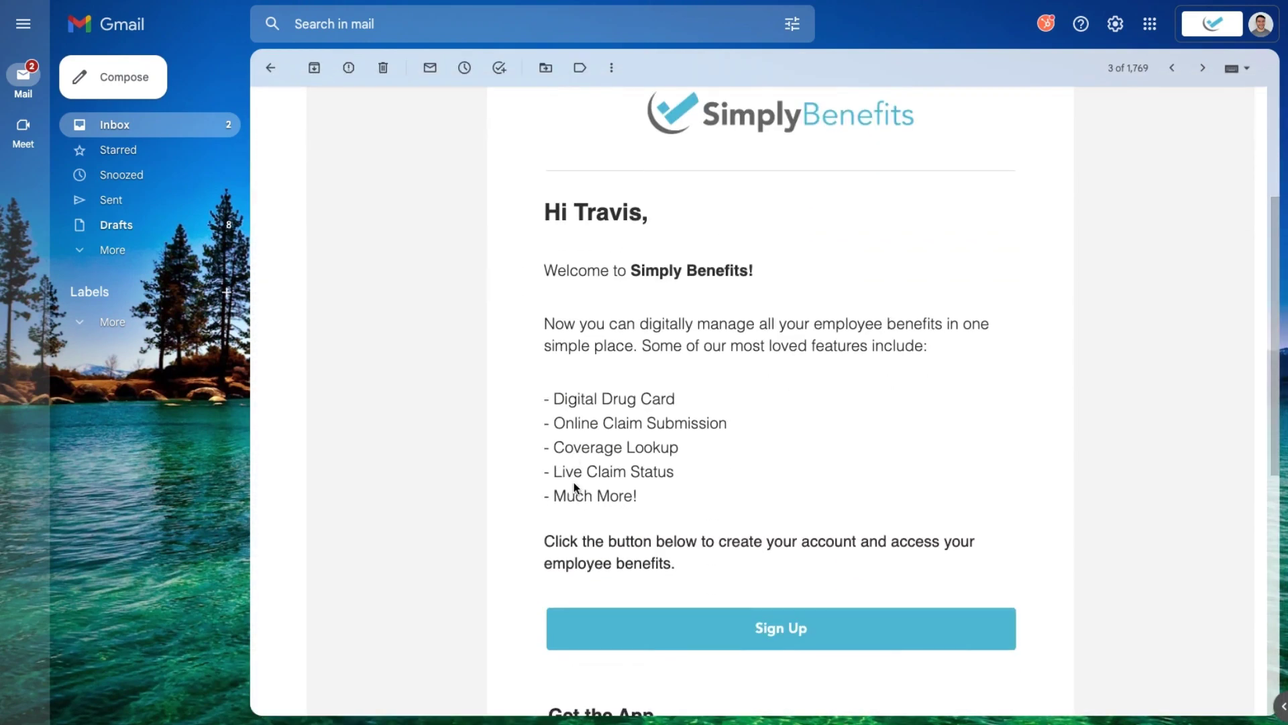
Sign up from the welcome email and enter a password plus its confirmation
left_click(779, 628)
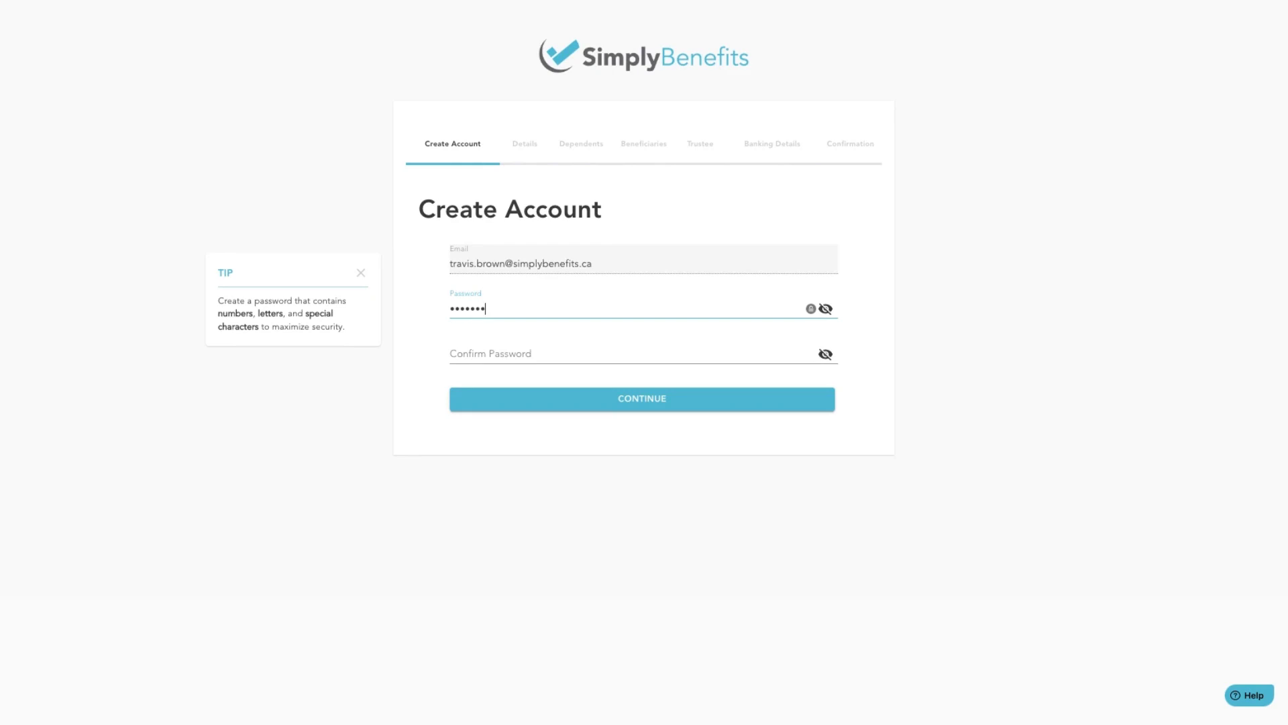
type("••••••")
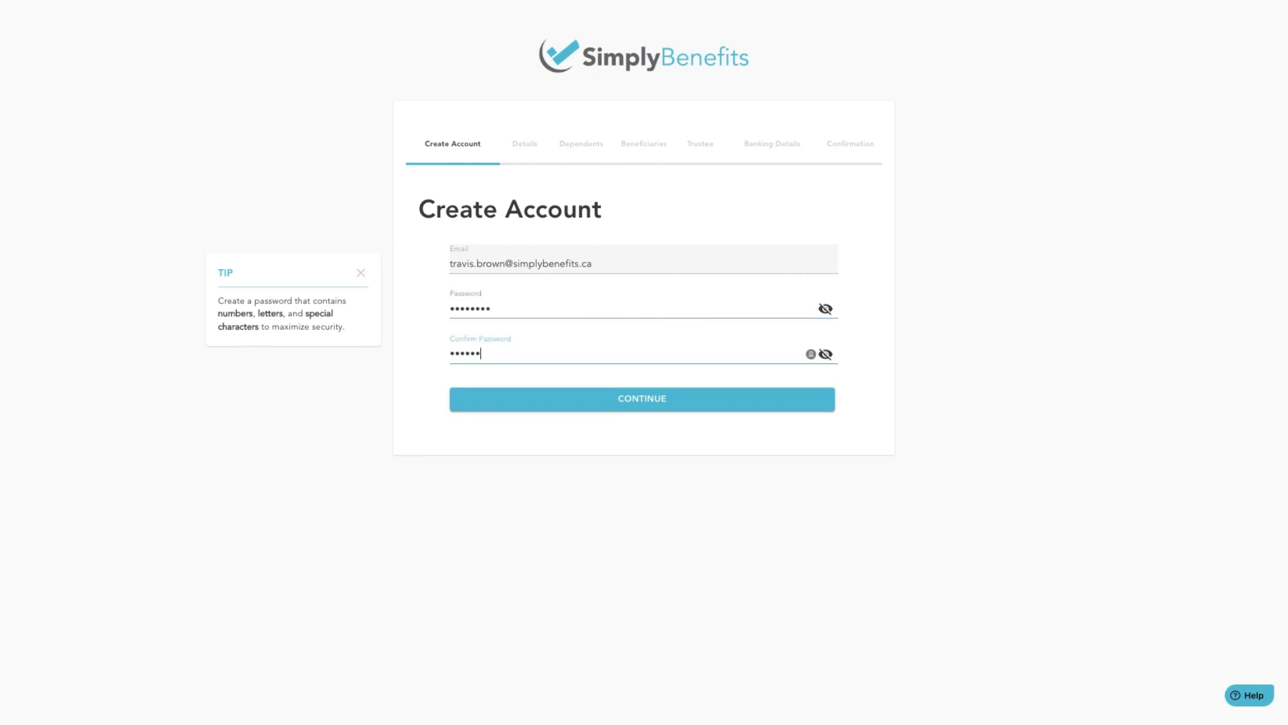
Submit the password, then enter name, Married status, phone, Kelowna address and British Columbia
left_click(642, 399)
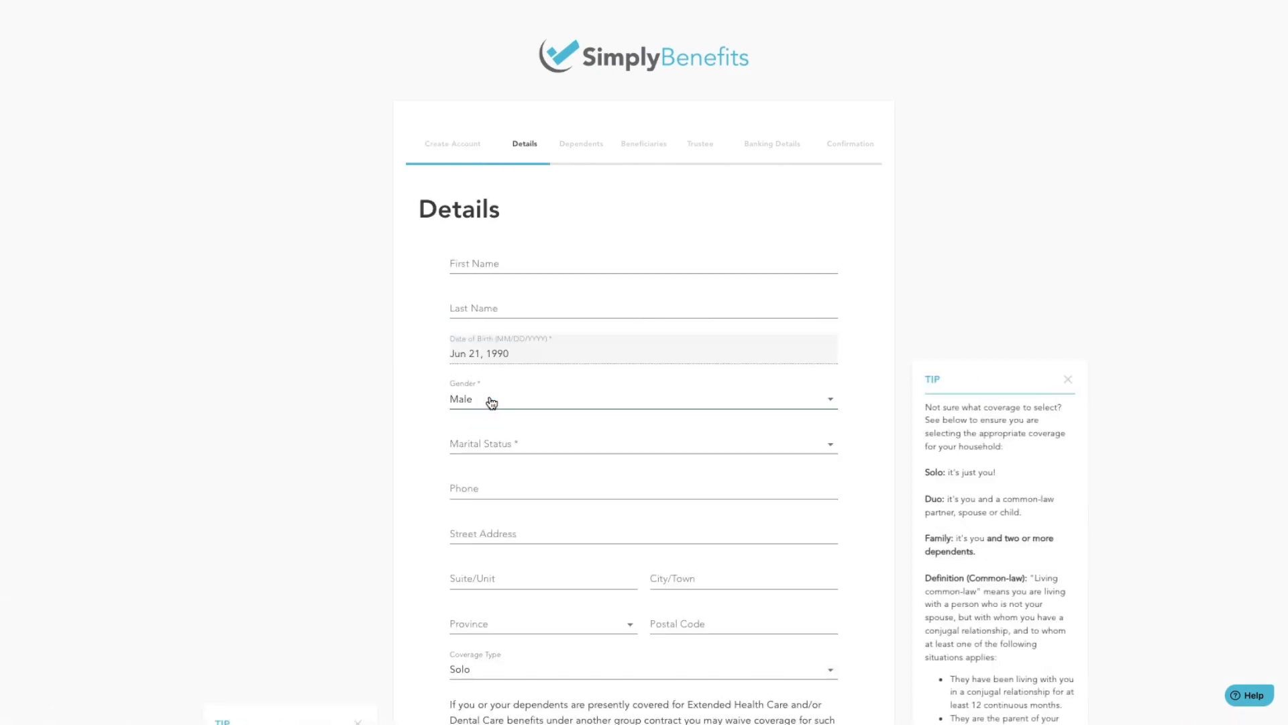
type("B")
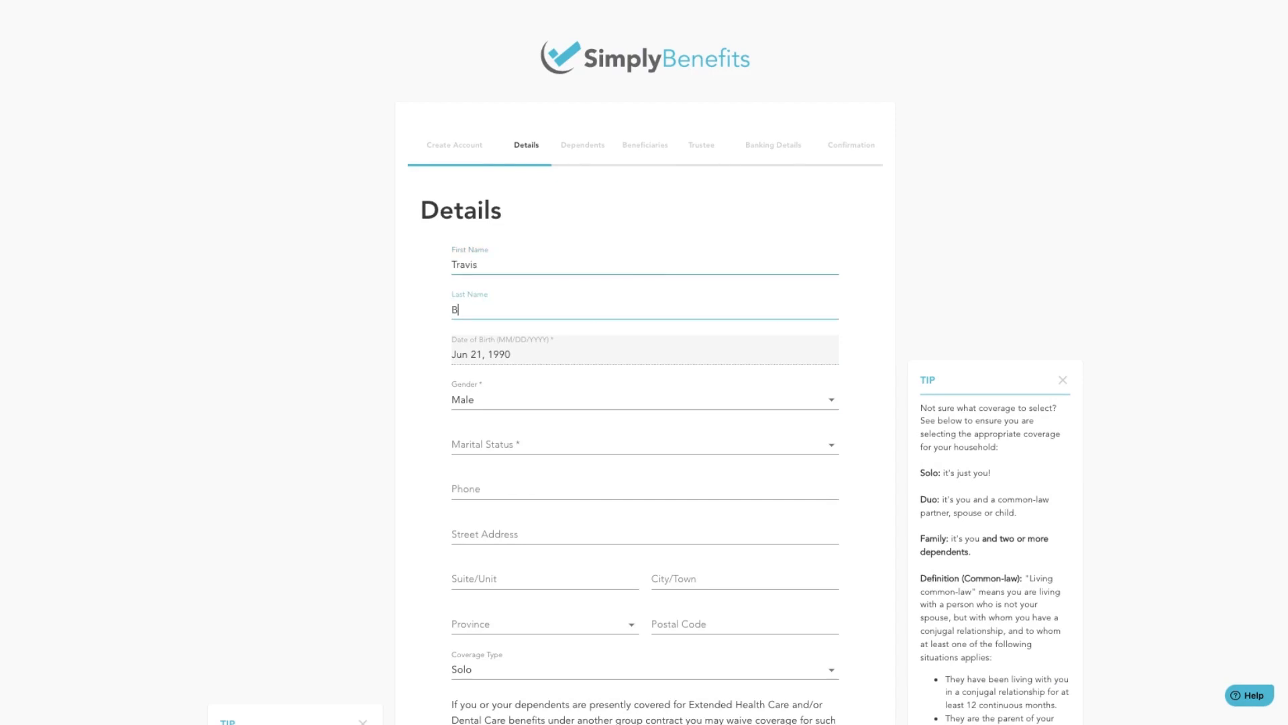
left_click(644, 443)
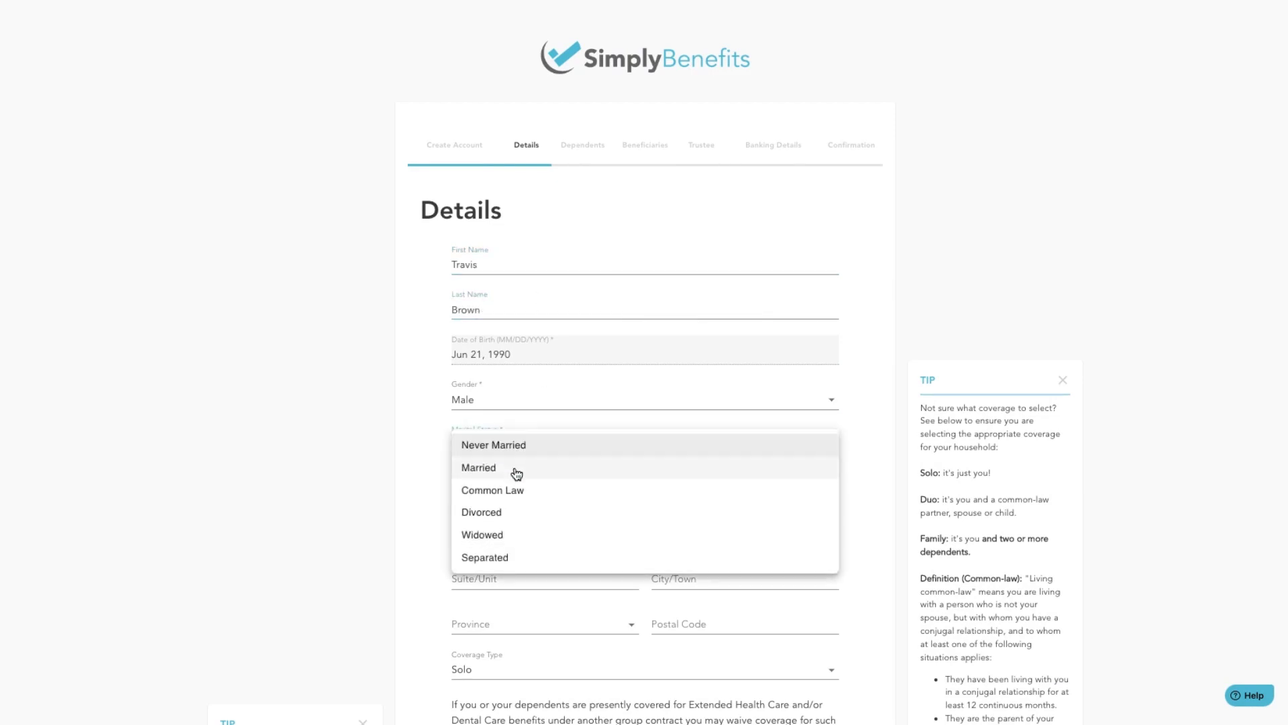
left_click(479, 468)
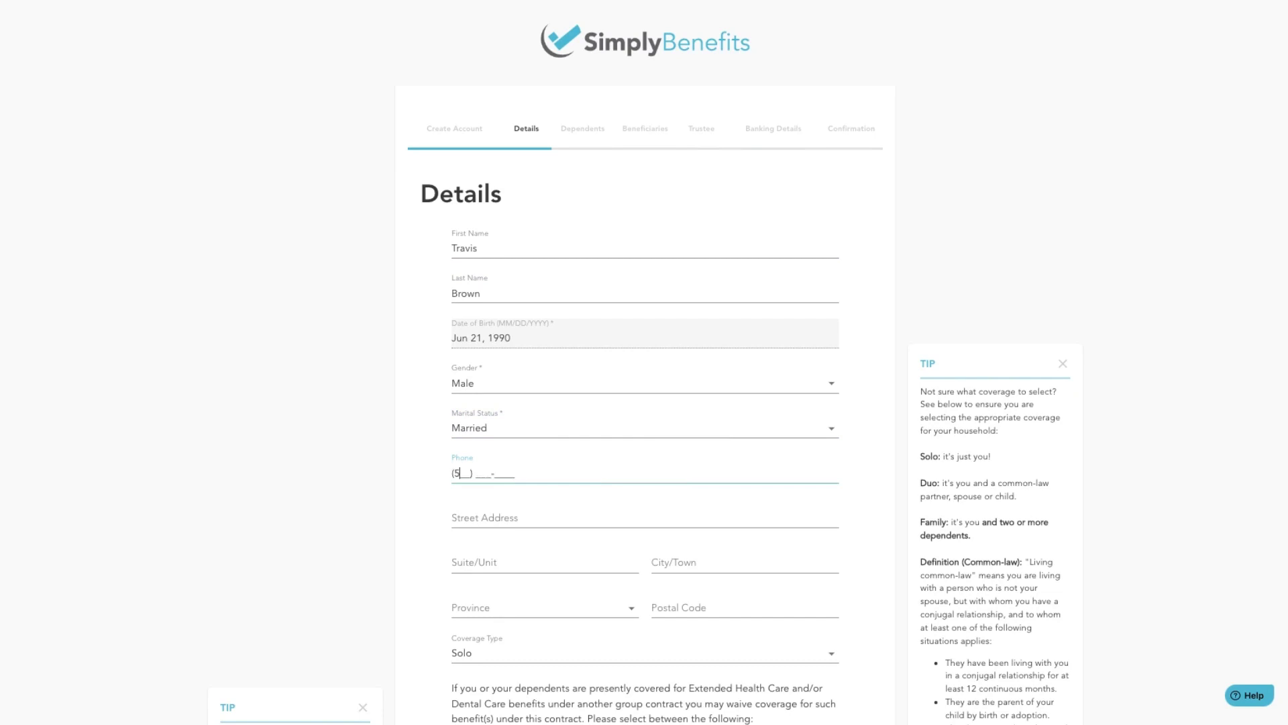
type("123")
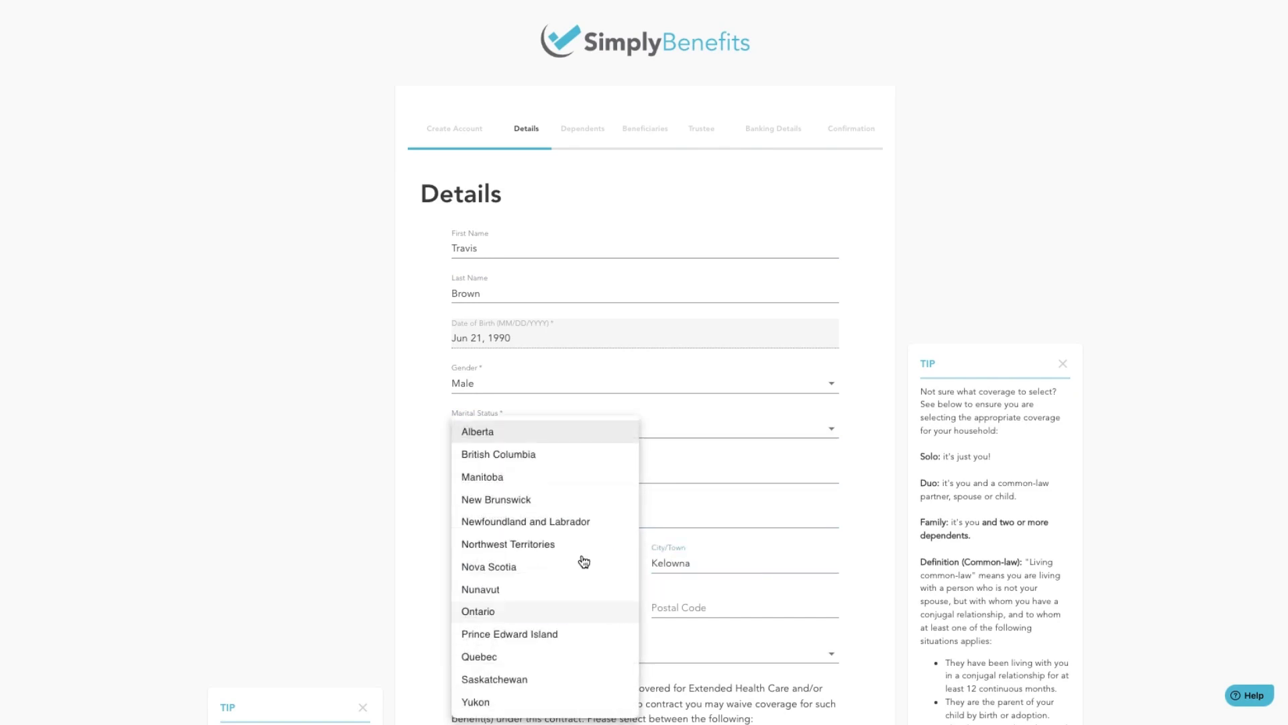
left_click(497, 455)
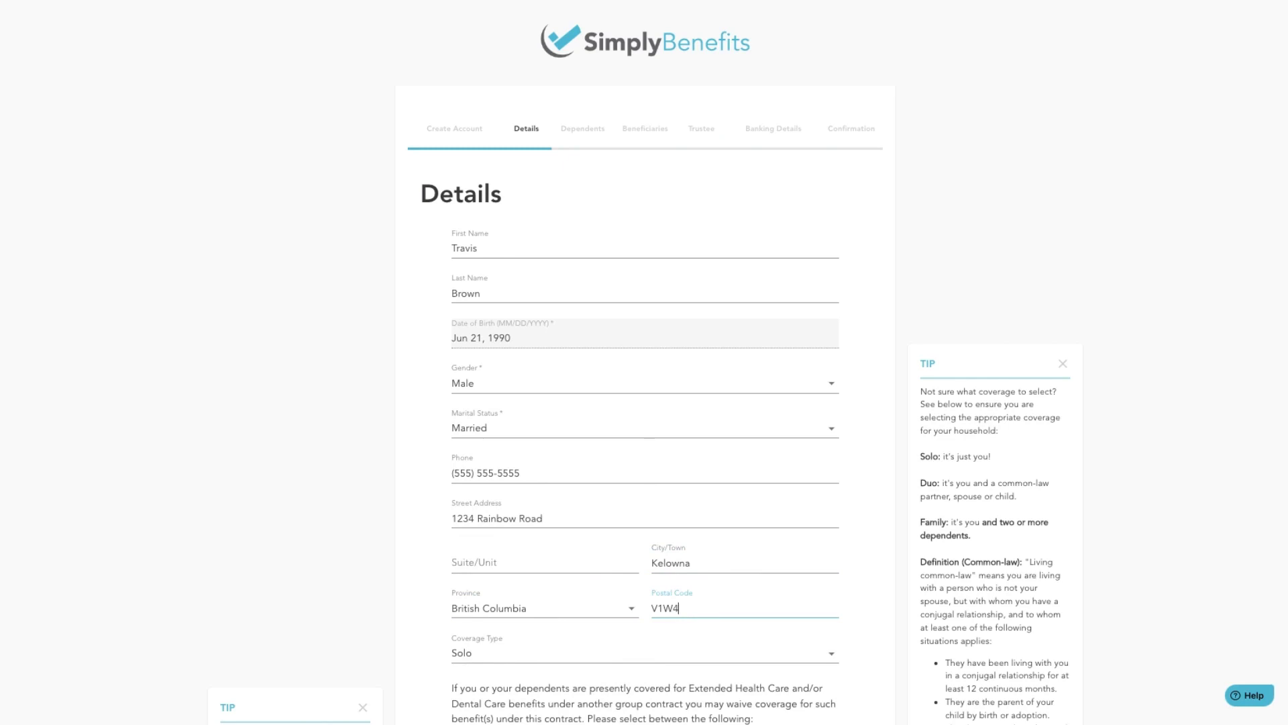
Choose Duo as the coverage type and waive coverage for Myself & Dependents
scroll("down", 3)
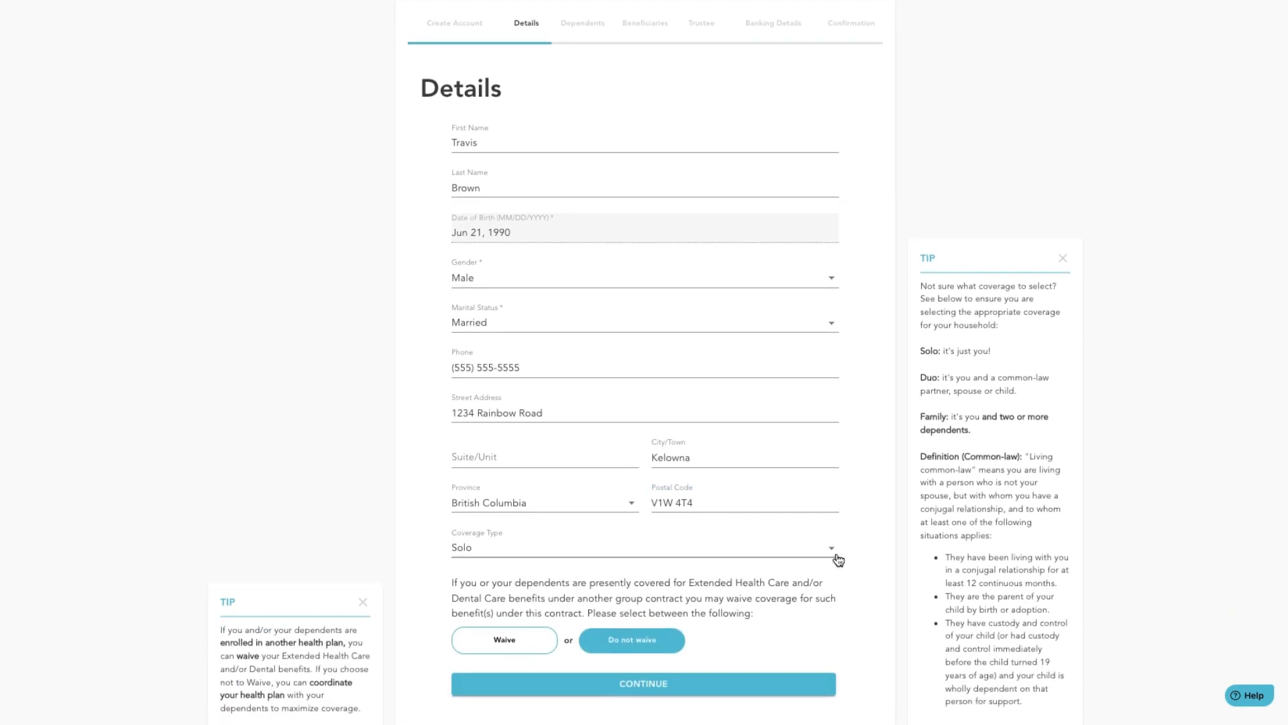
left_click(644, 547)
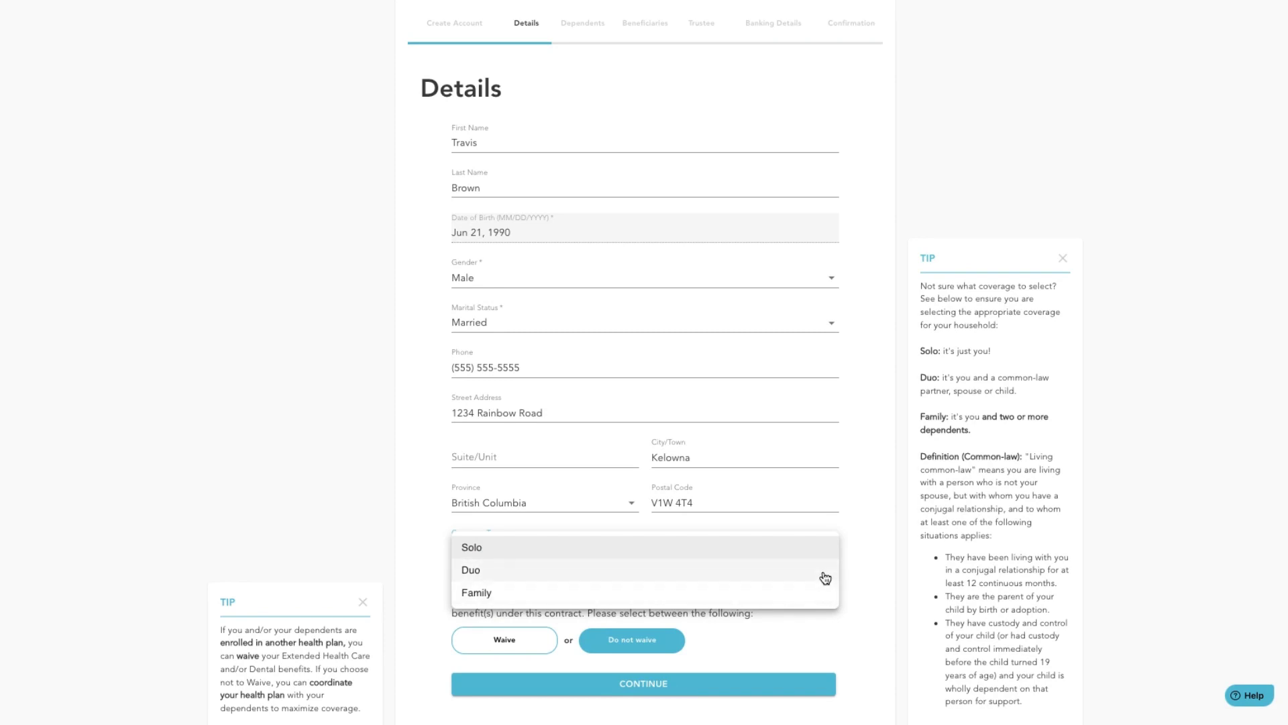
left_click(470, 570)
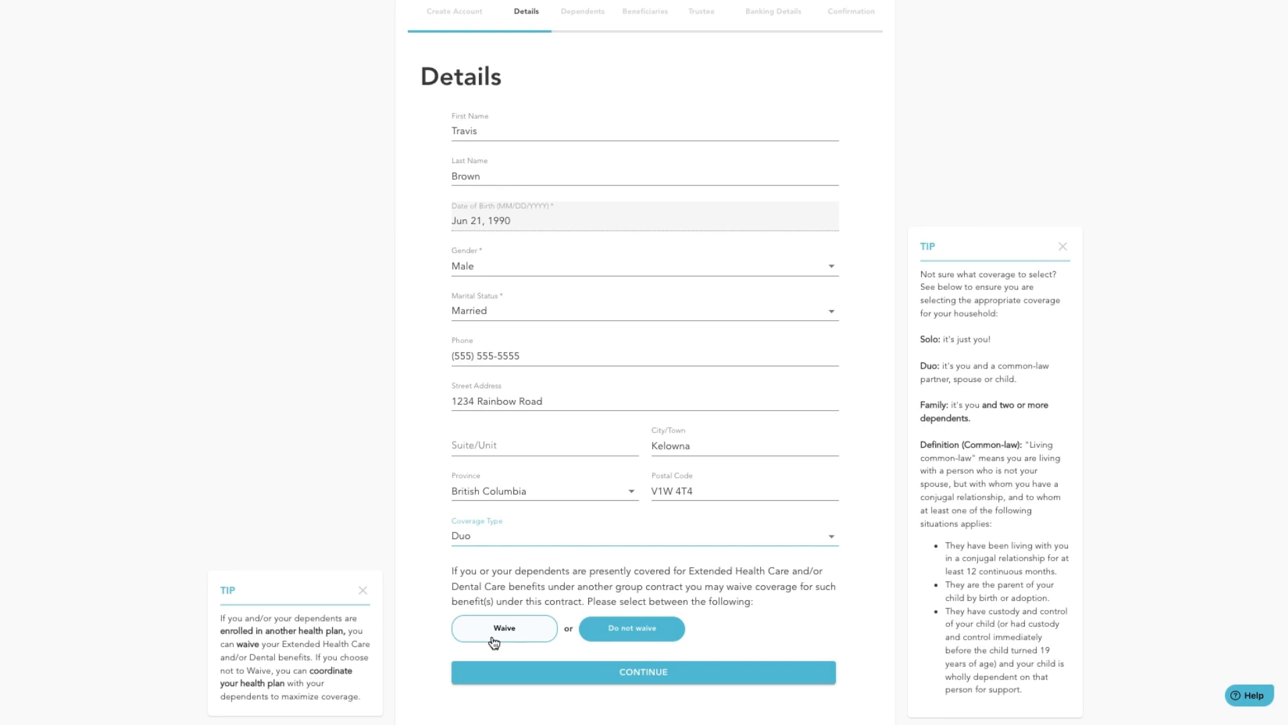
left_click(504, 628)
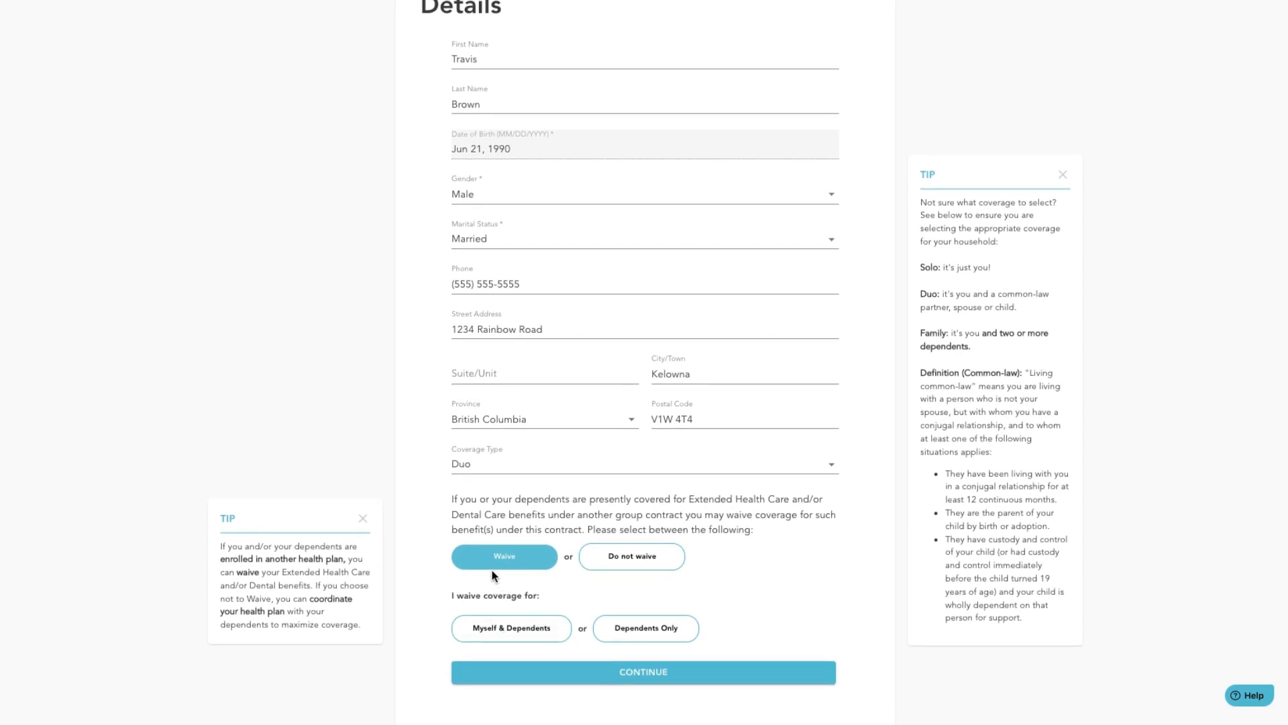
left_click(510, 628)
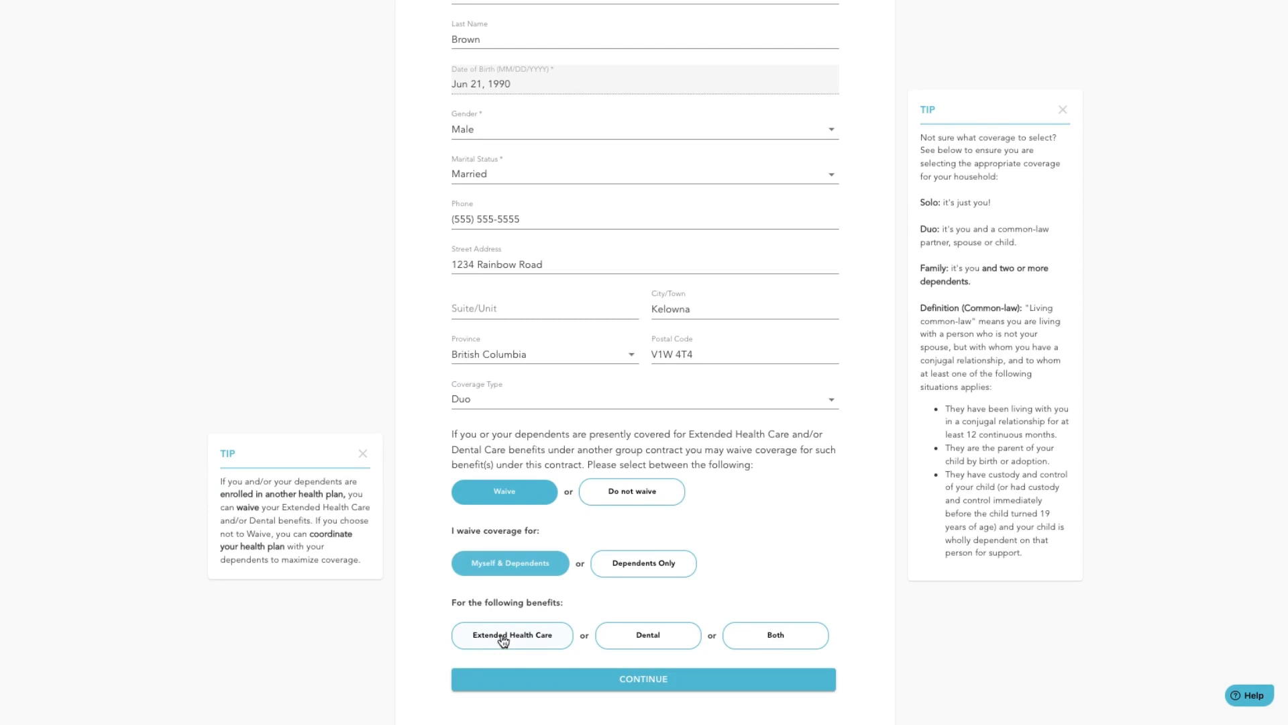
Waive Extended Health Care, giving employer Company Name, carrier Manulife and a certificate number
left_click(643, 678)
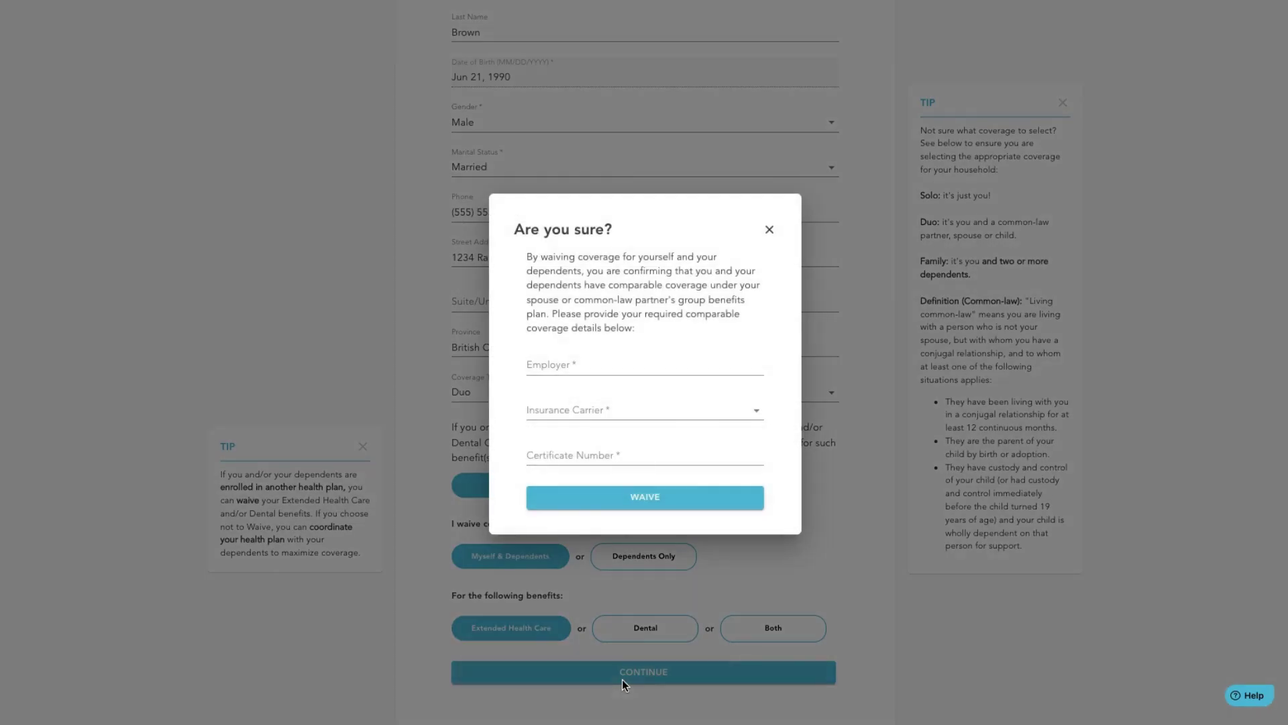
type("Employer")
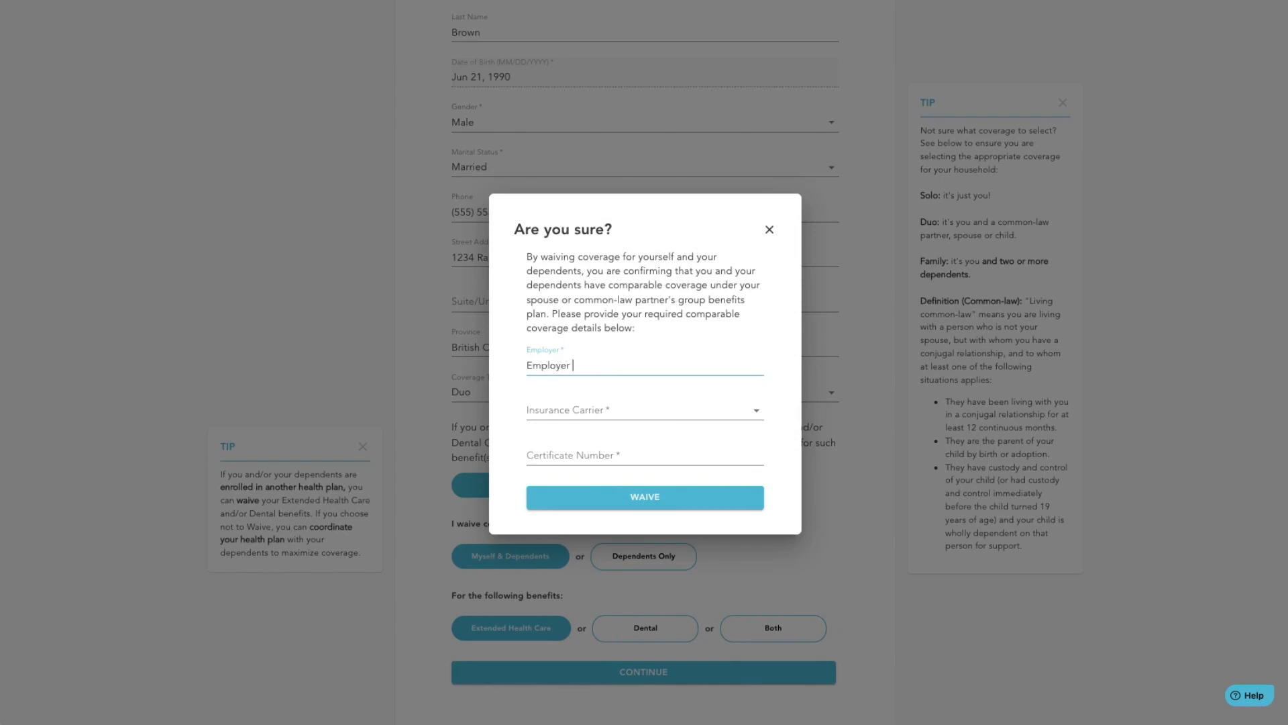
type("Company Name")
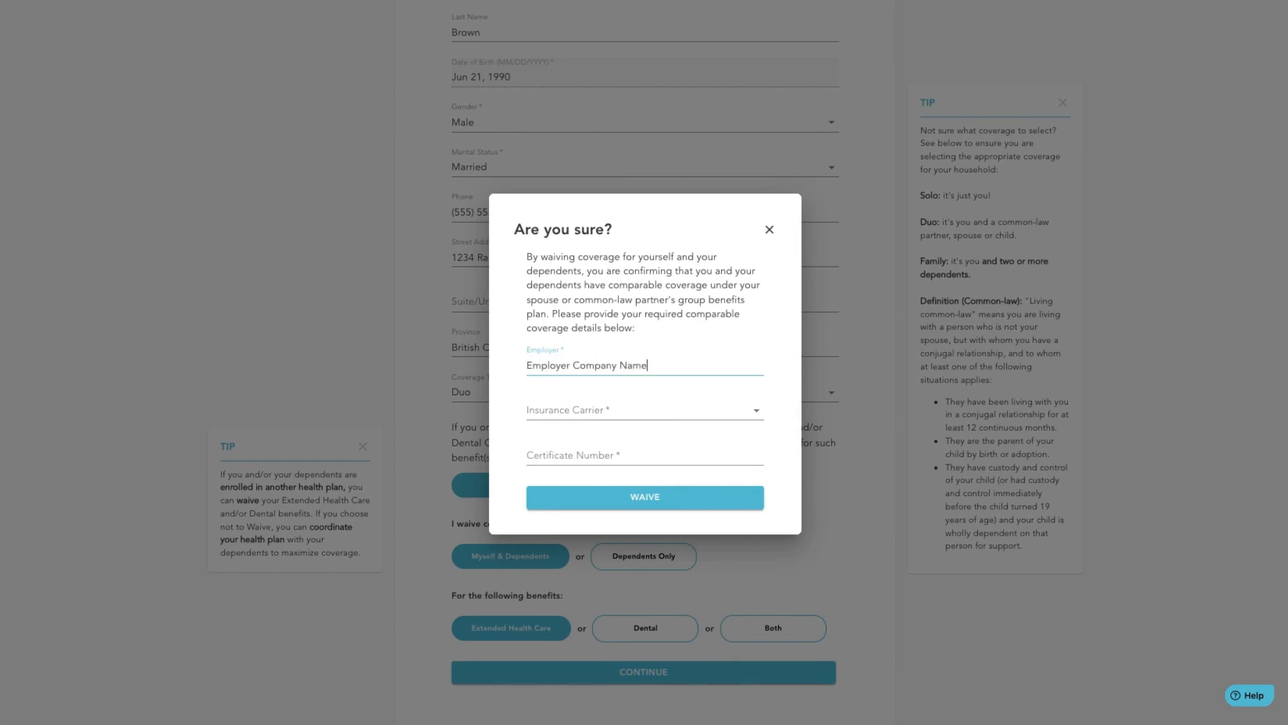
left_click(644, 410)
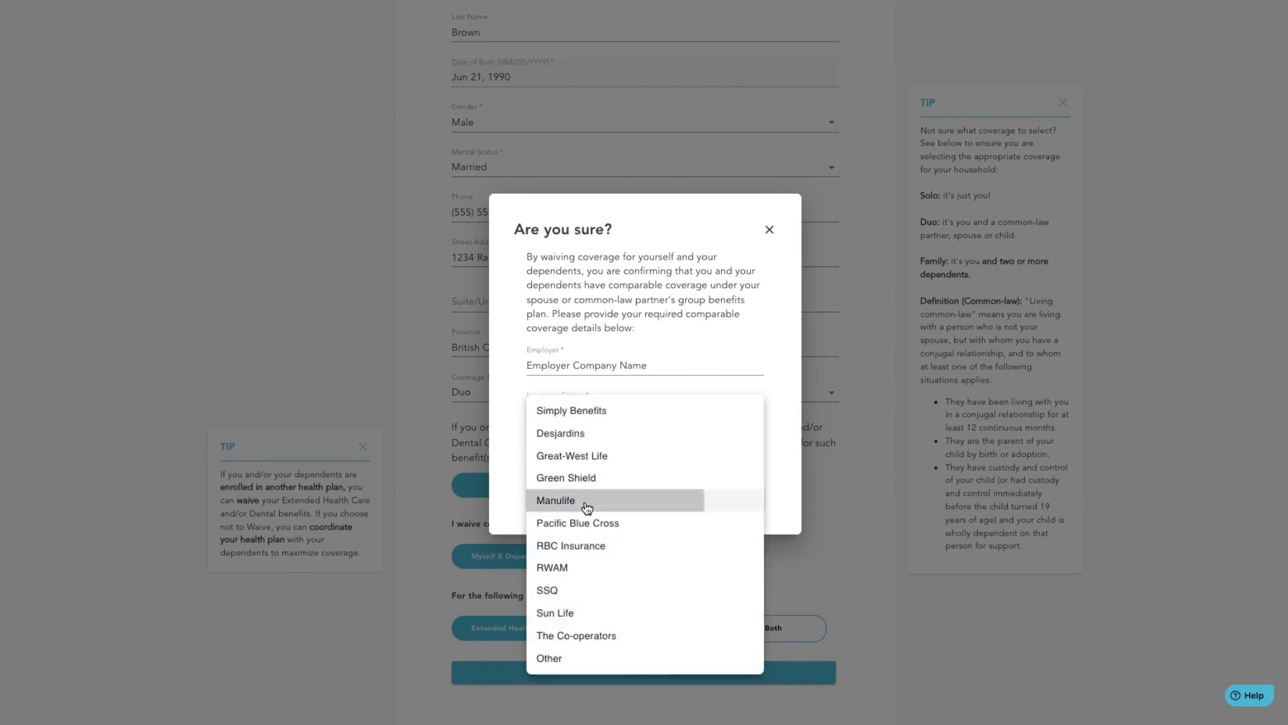
left_click(556, 499)
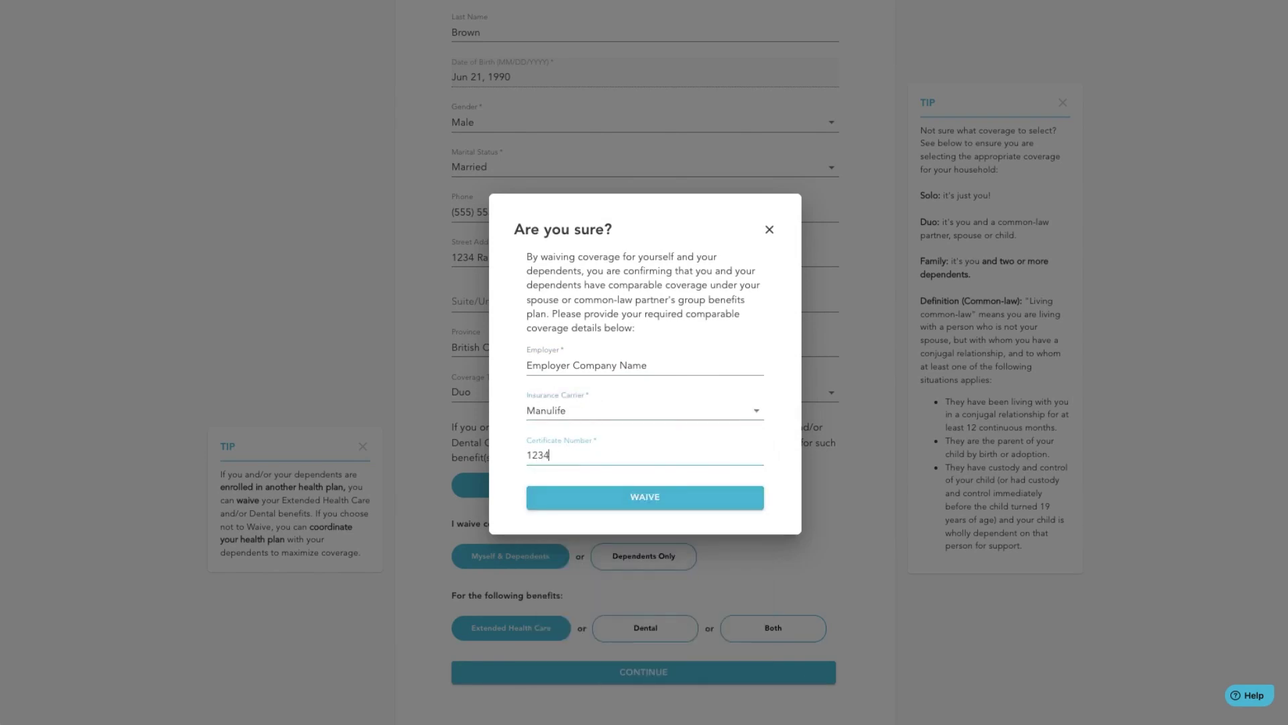
left_click(644, 498)
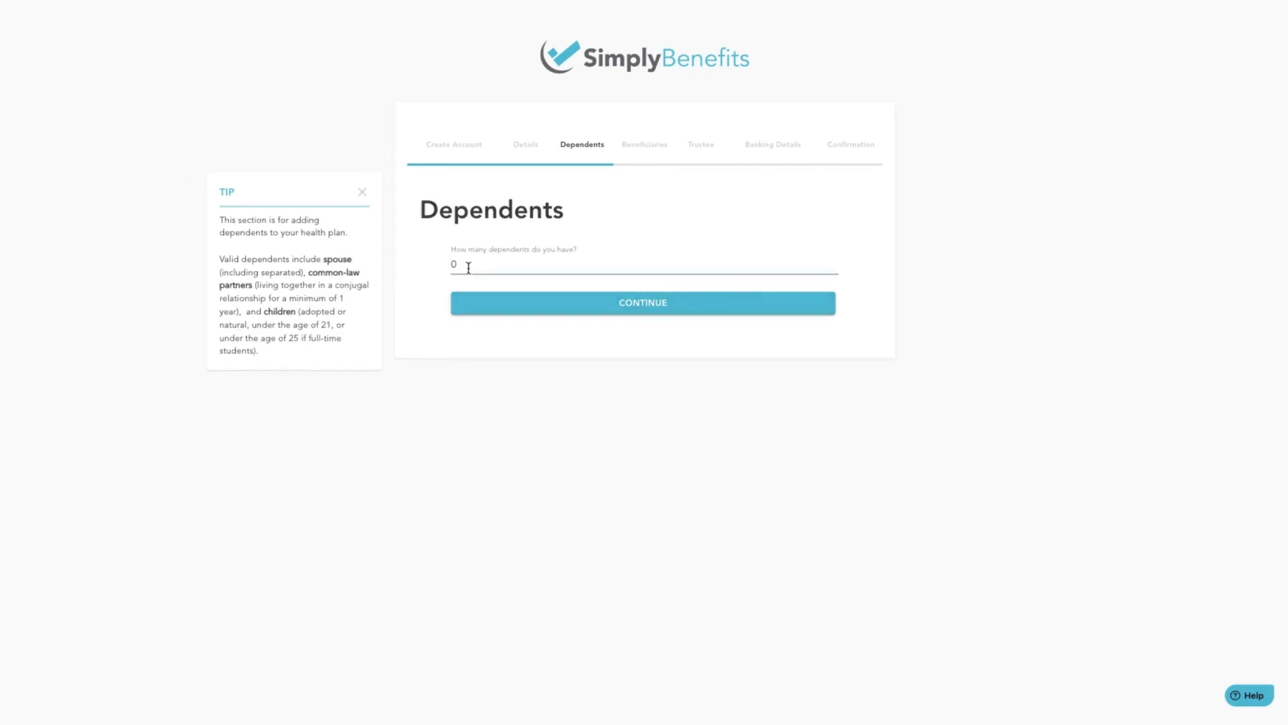
type("1")
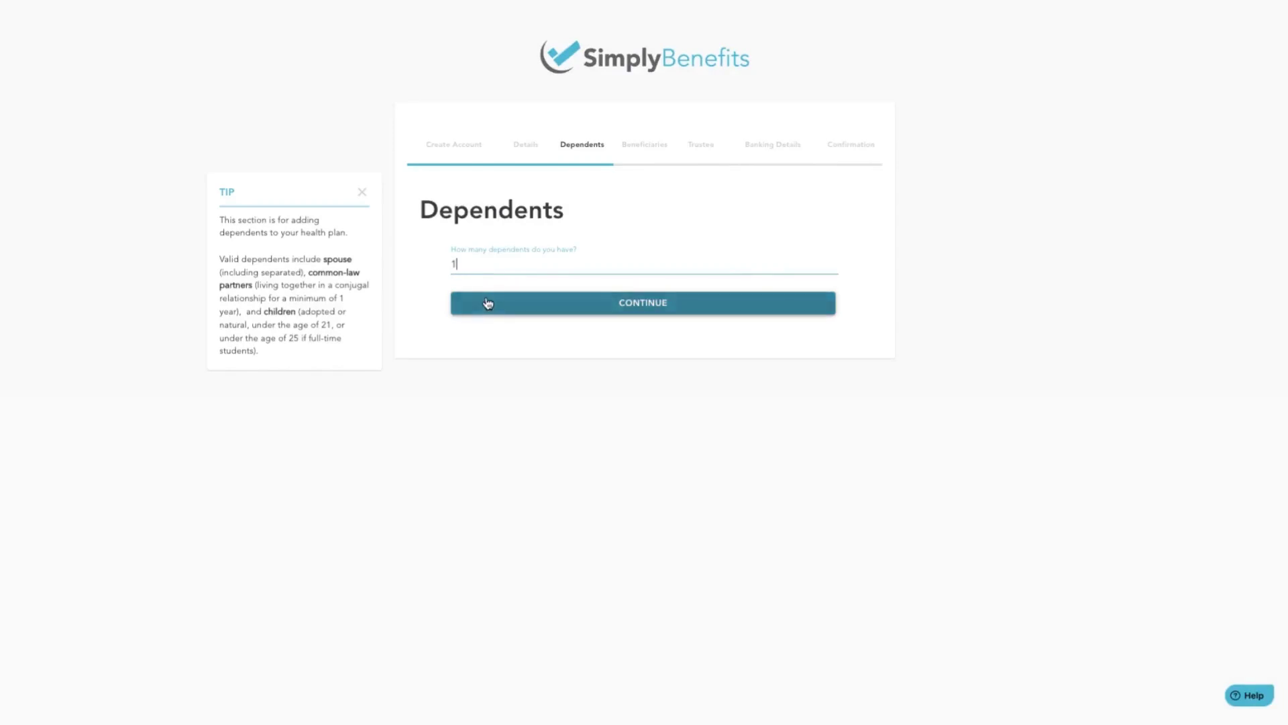
left_click(643, 302)
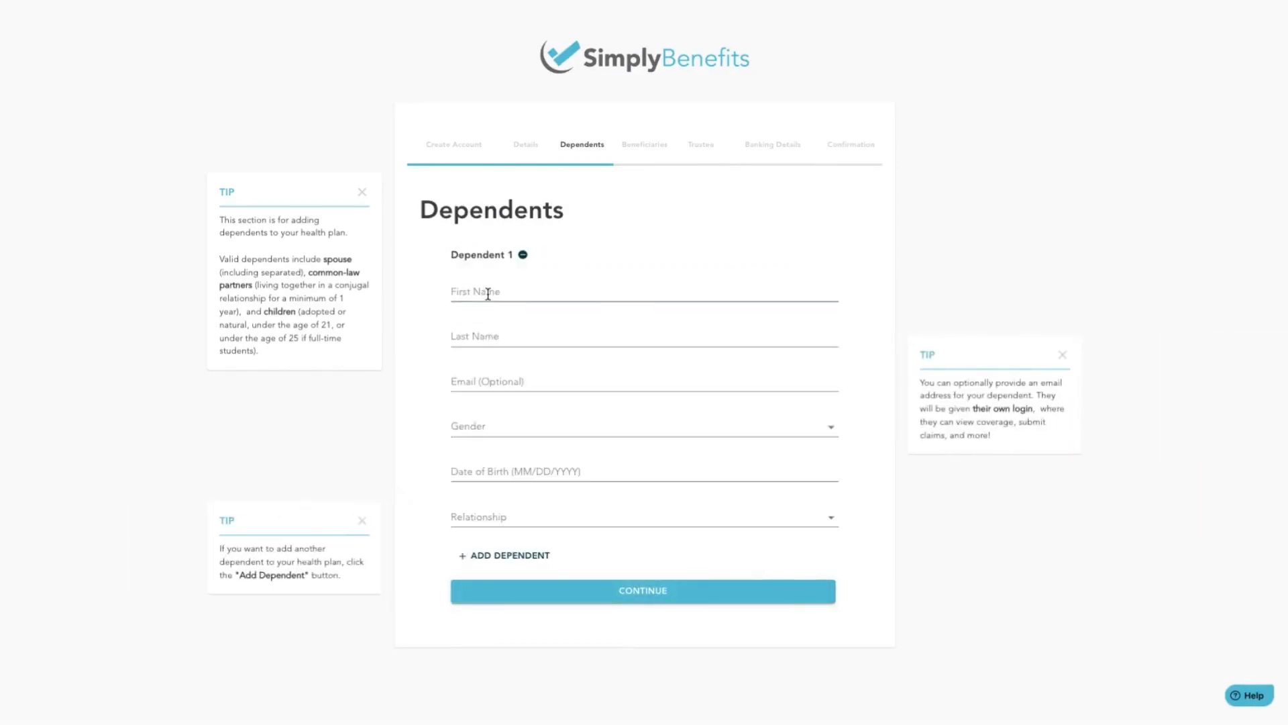
left_click(644, 291)
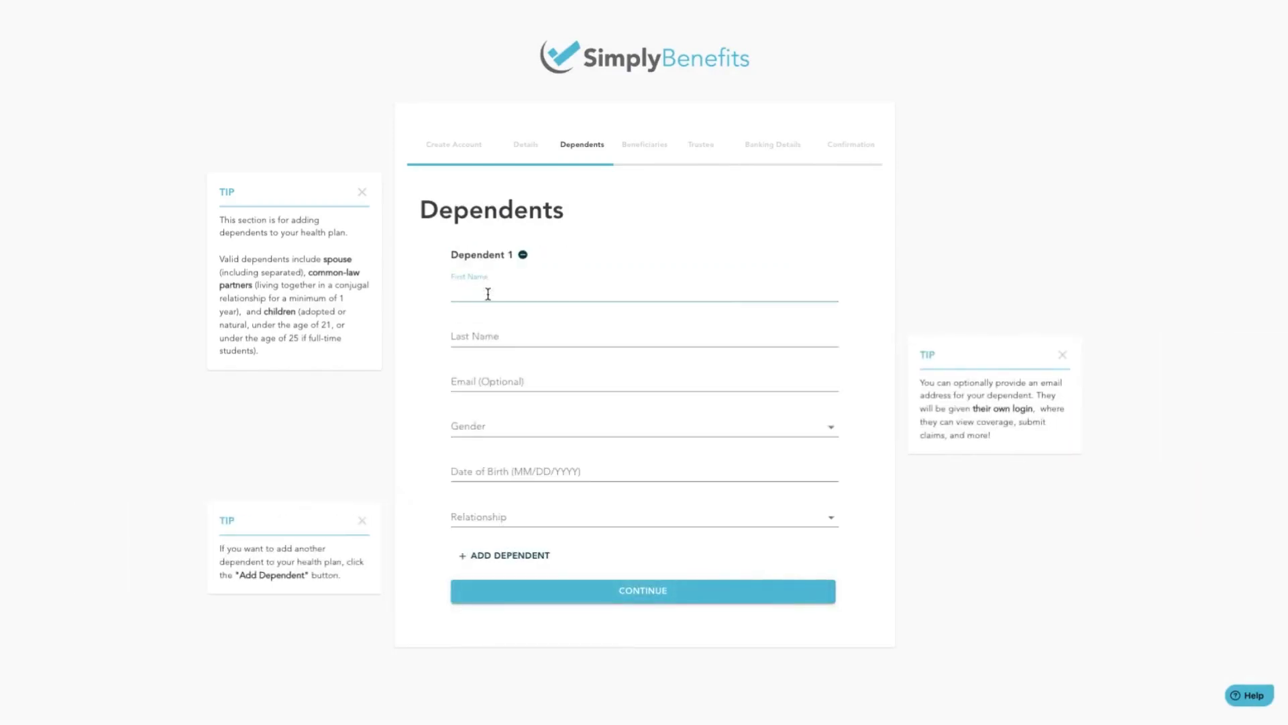
type("Jessica")
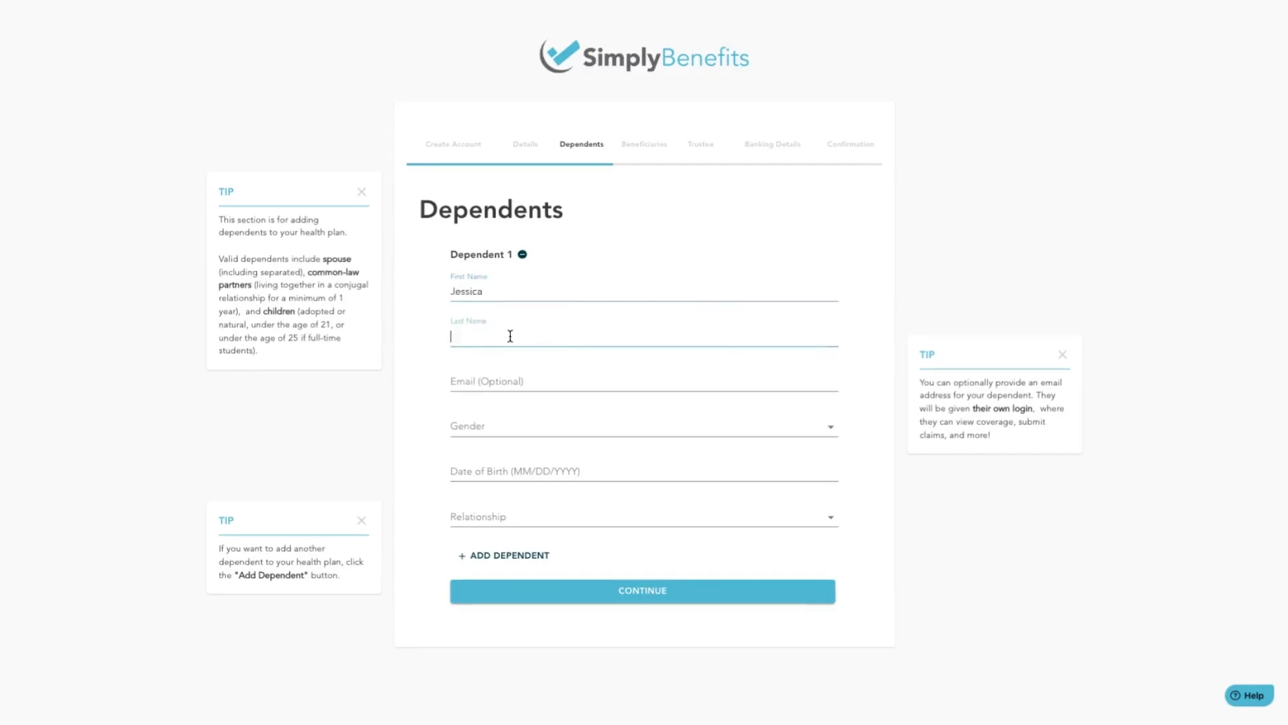
left_click(643, 426)
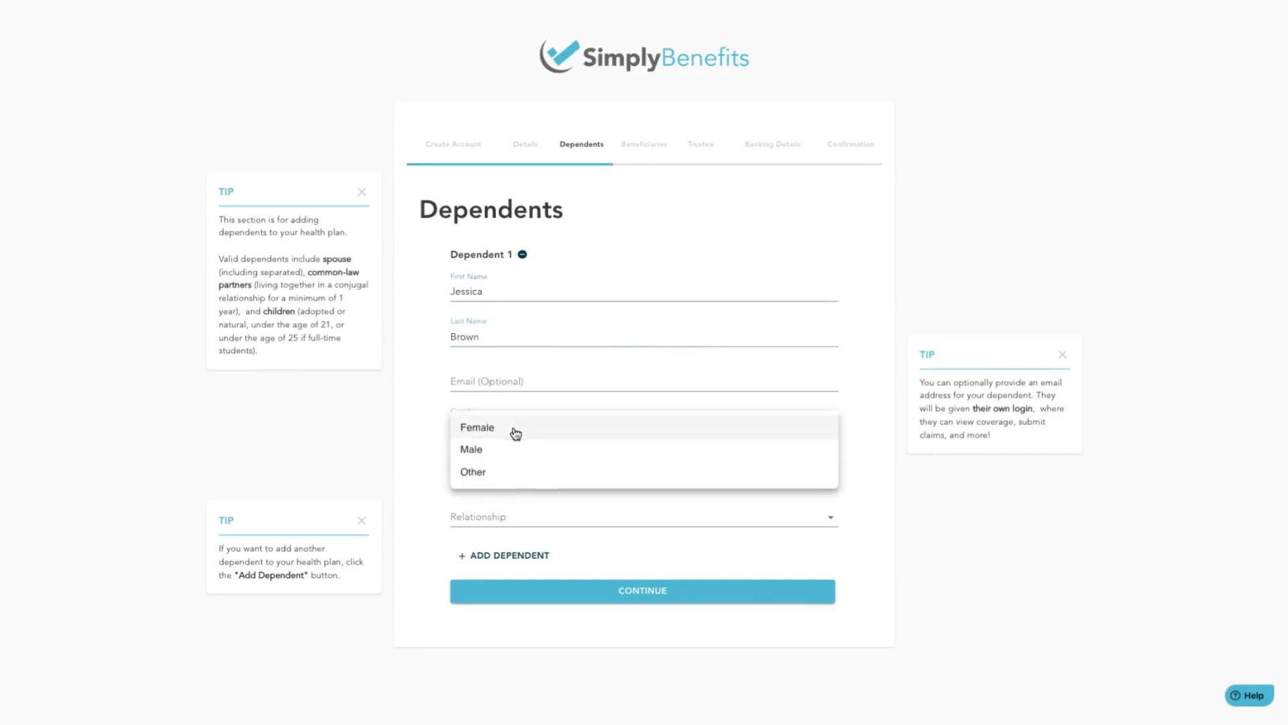
left_click(477, 427)
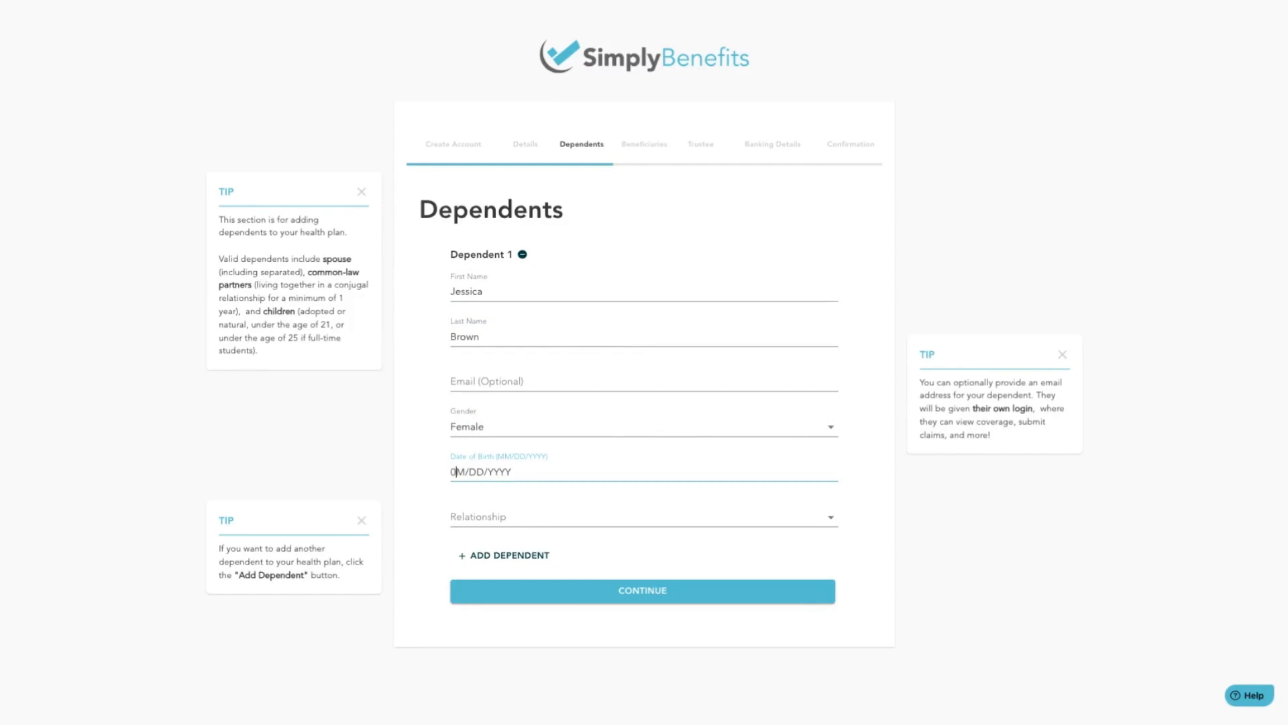
type("06/21/1993")
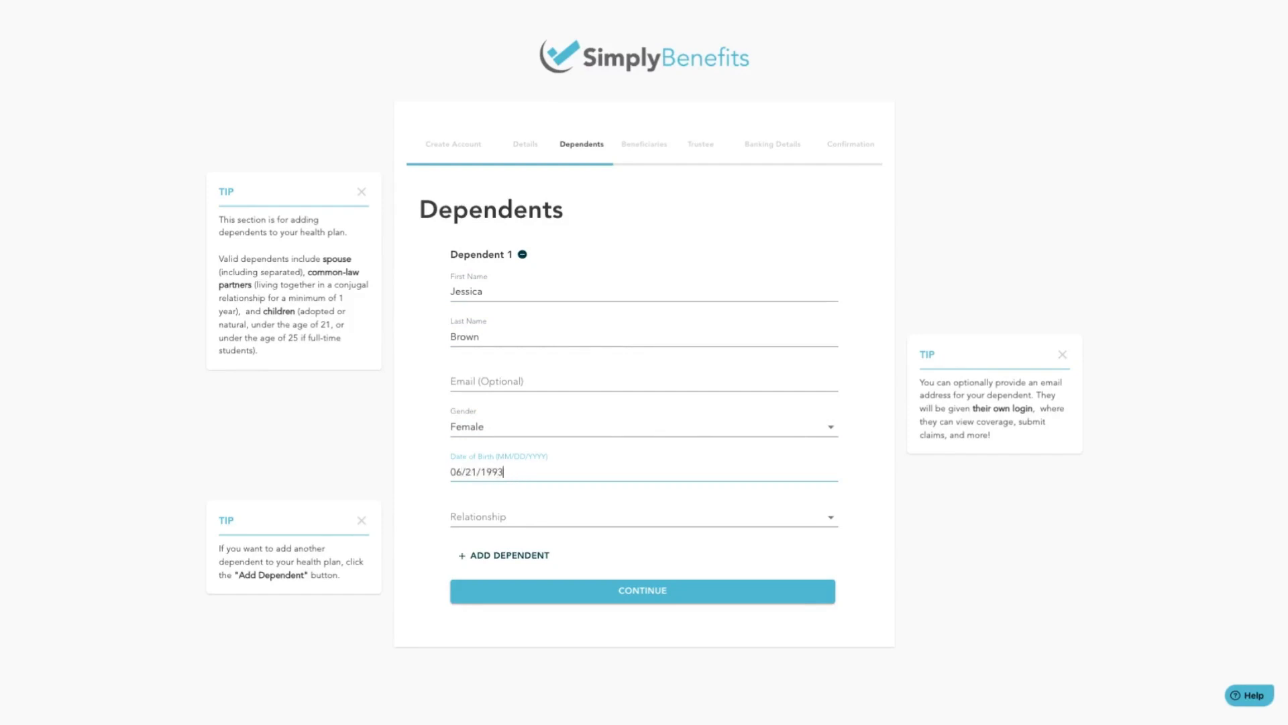
left_click(644, 516)
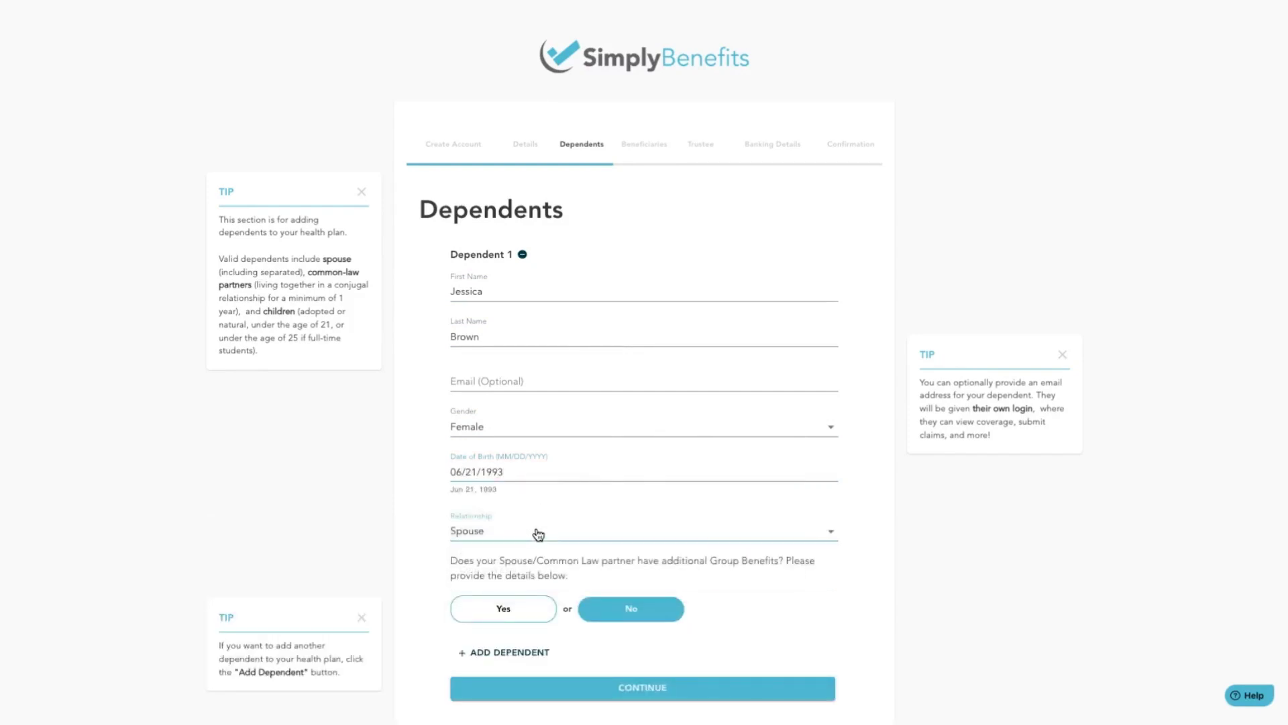
Record that the spouse has other group benefits through her employer with Manulife
left_click(502, 608)
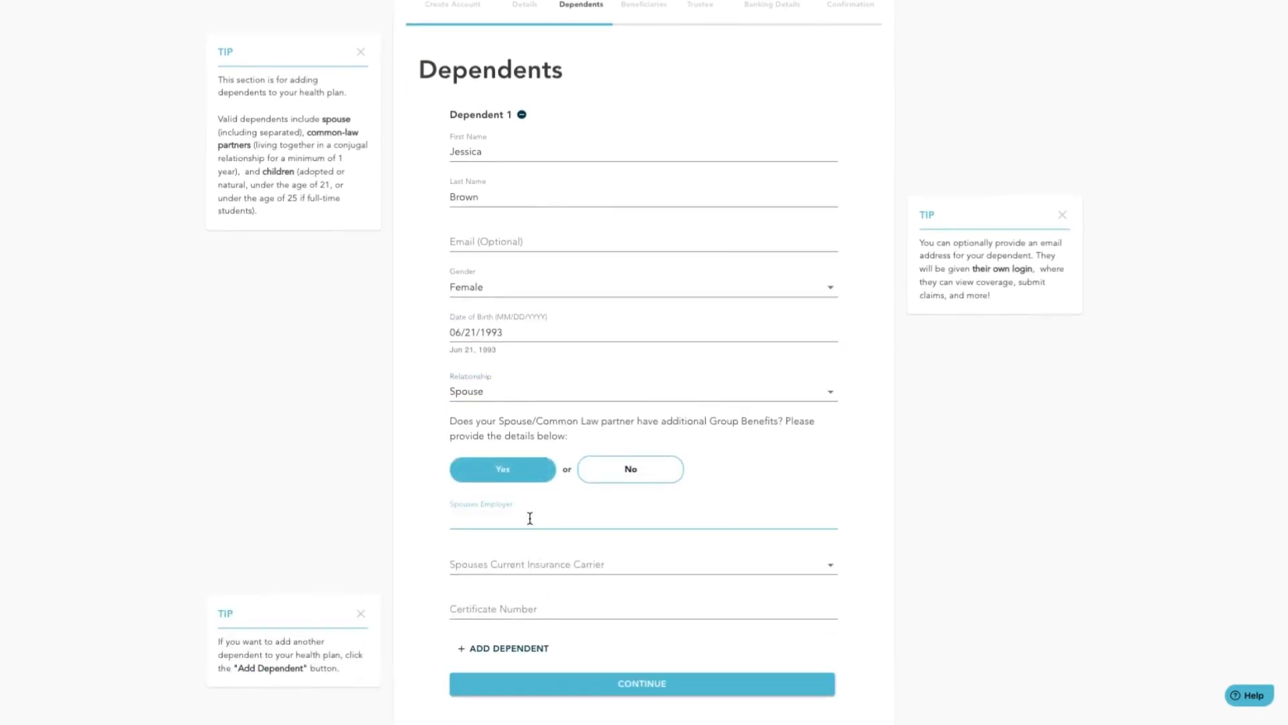
type("Employer")
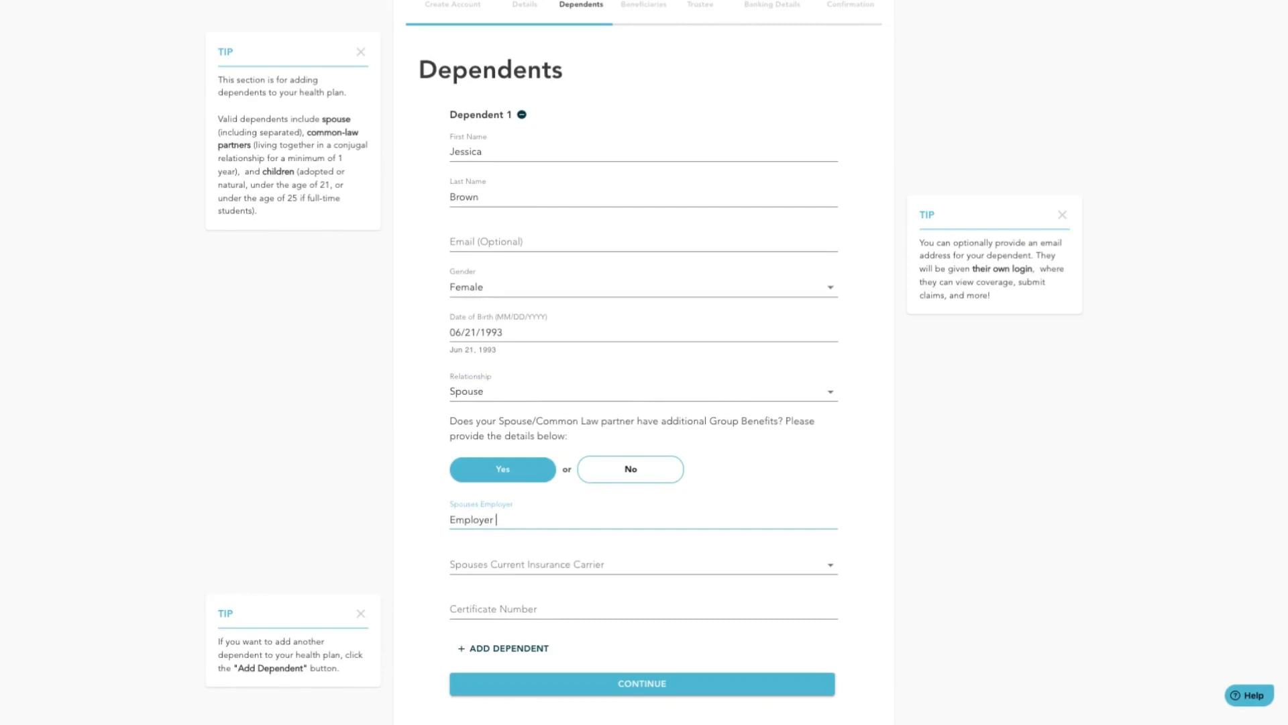
left_click(644, 564)
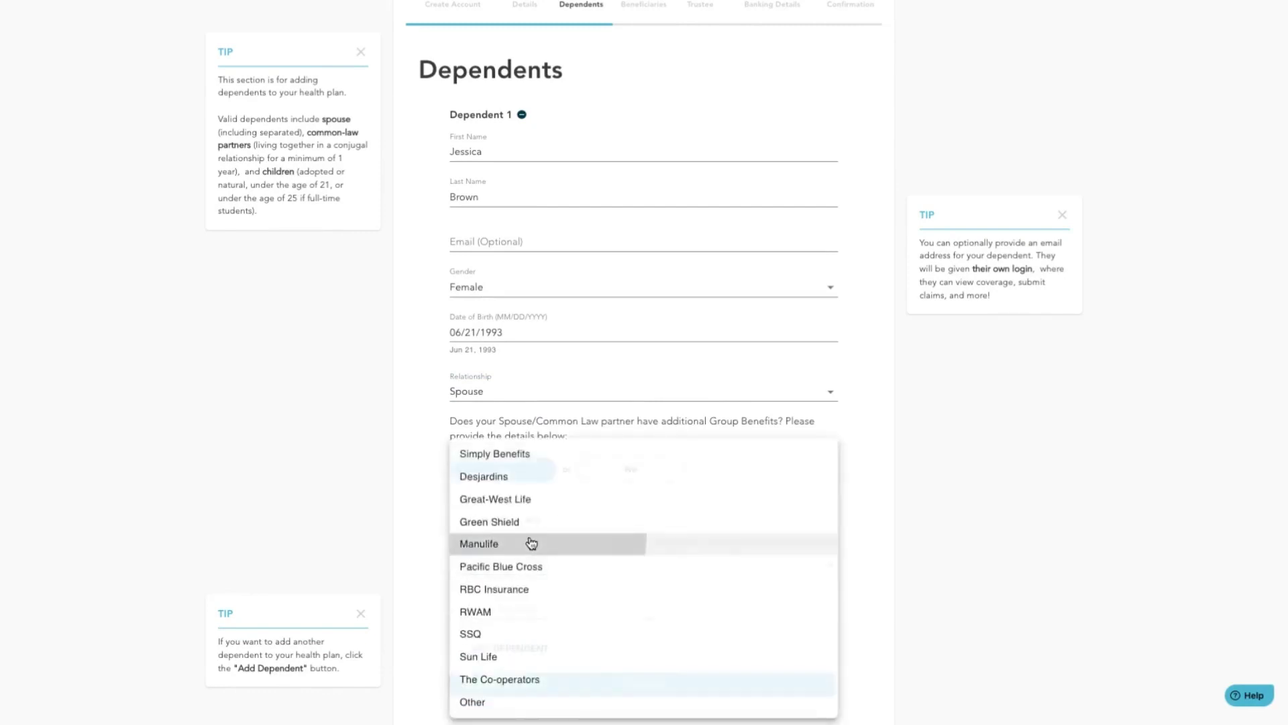
left_click(479, 543)
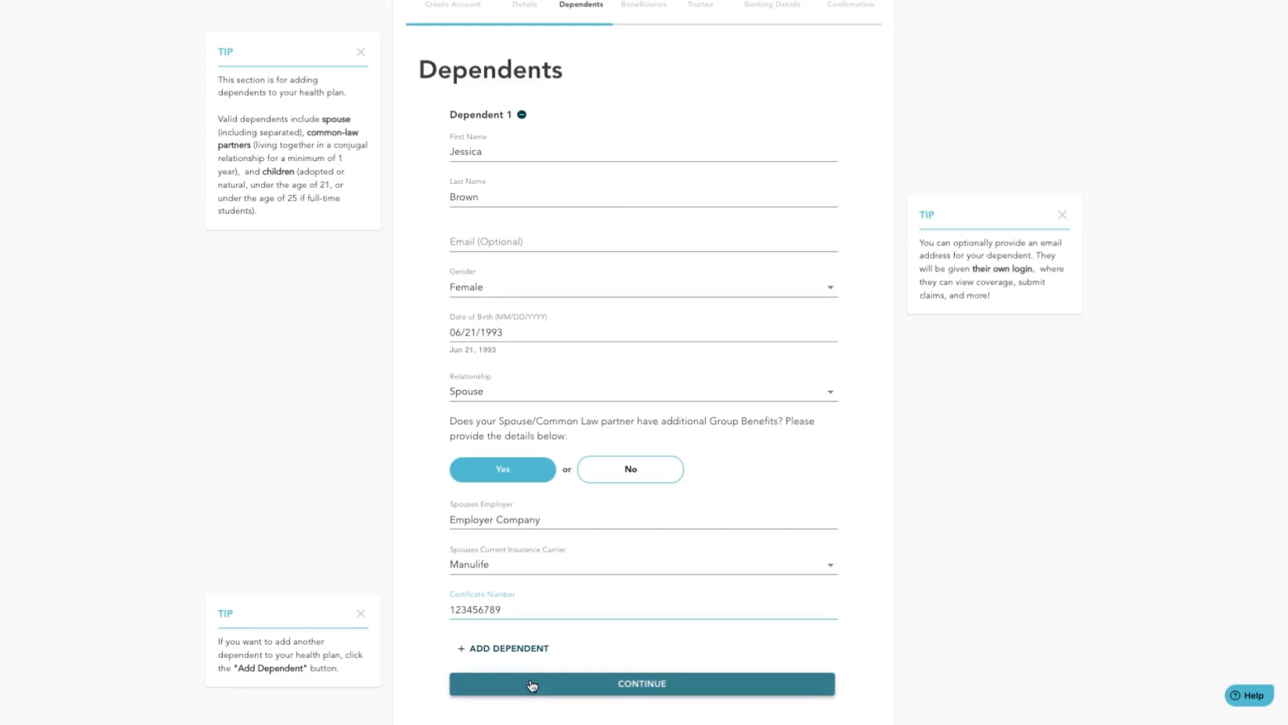
Submit the dependent and request one primary and one contingent beneficiary
left_click(641, 683)
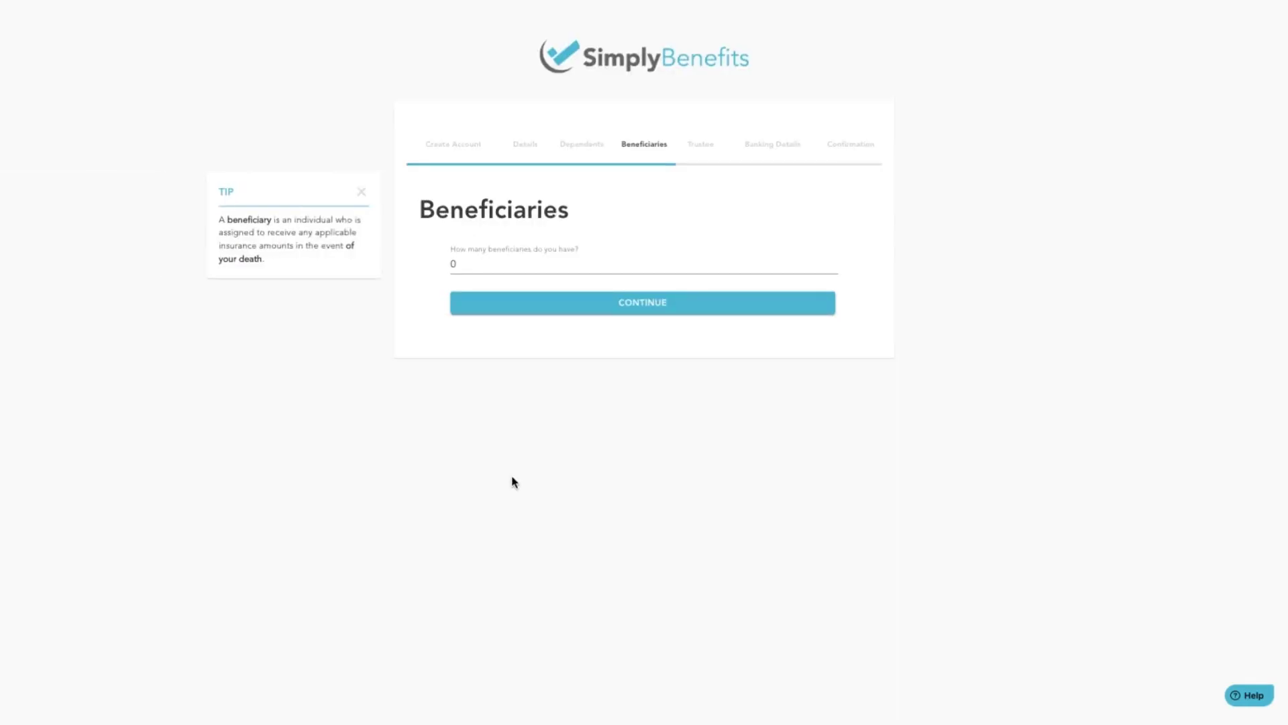
type("1")
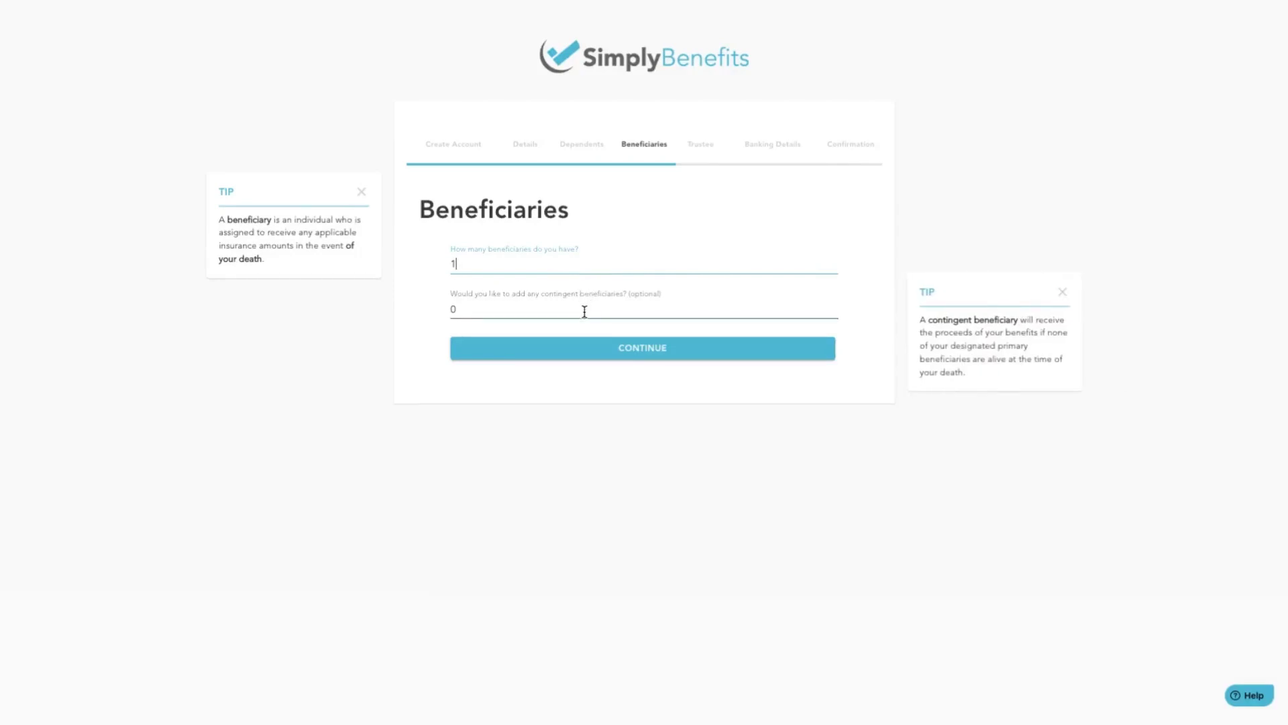
type("1")
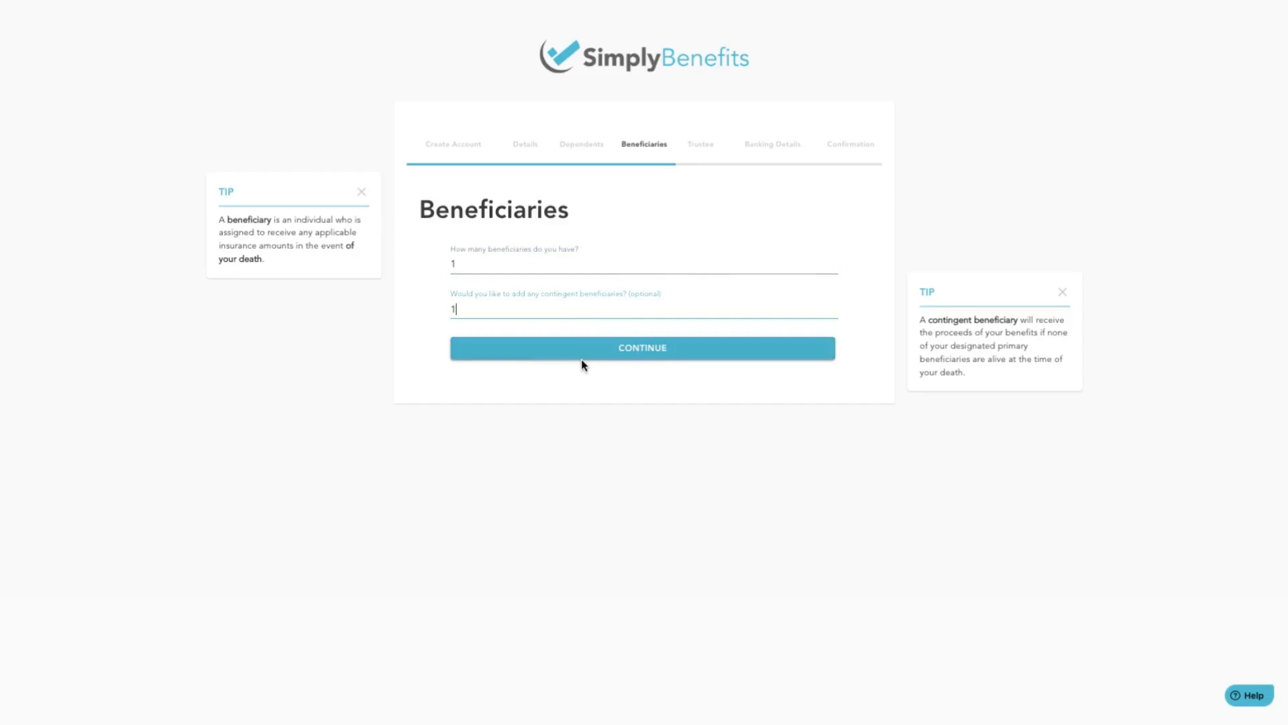
left_click(641, 348)
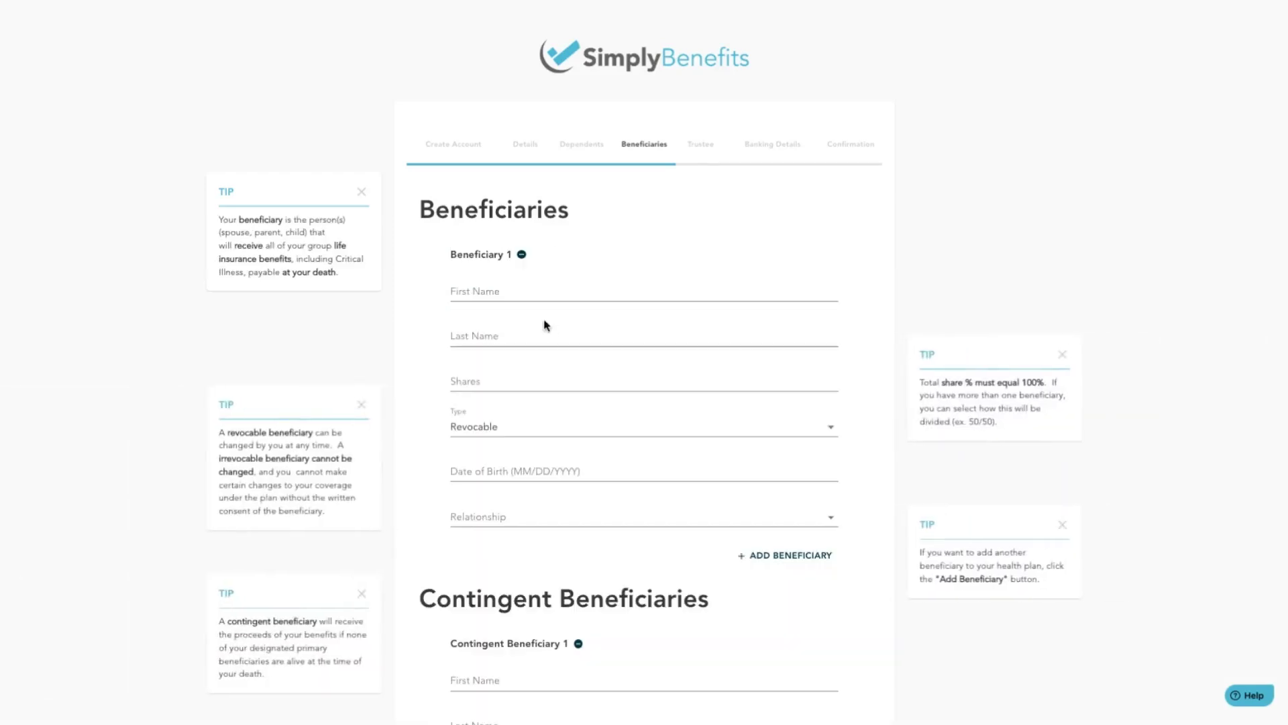
type("Charlie")
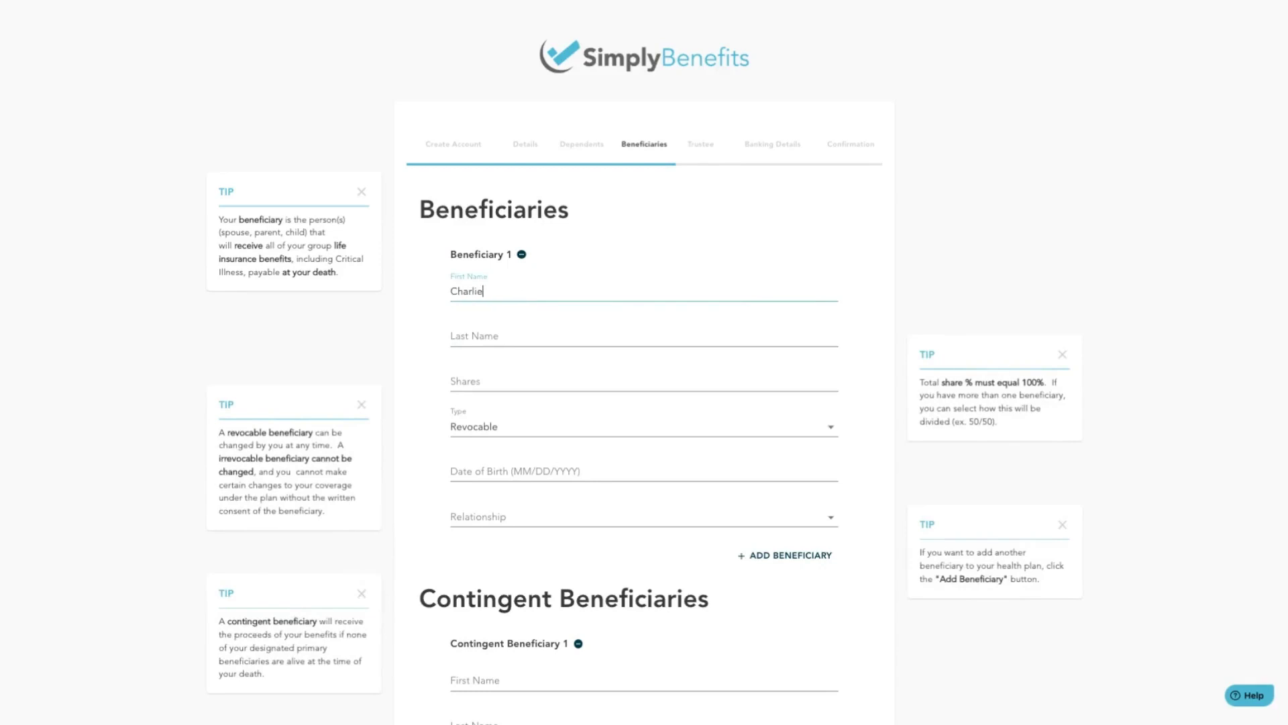
type("Brown")
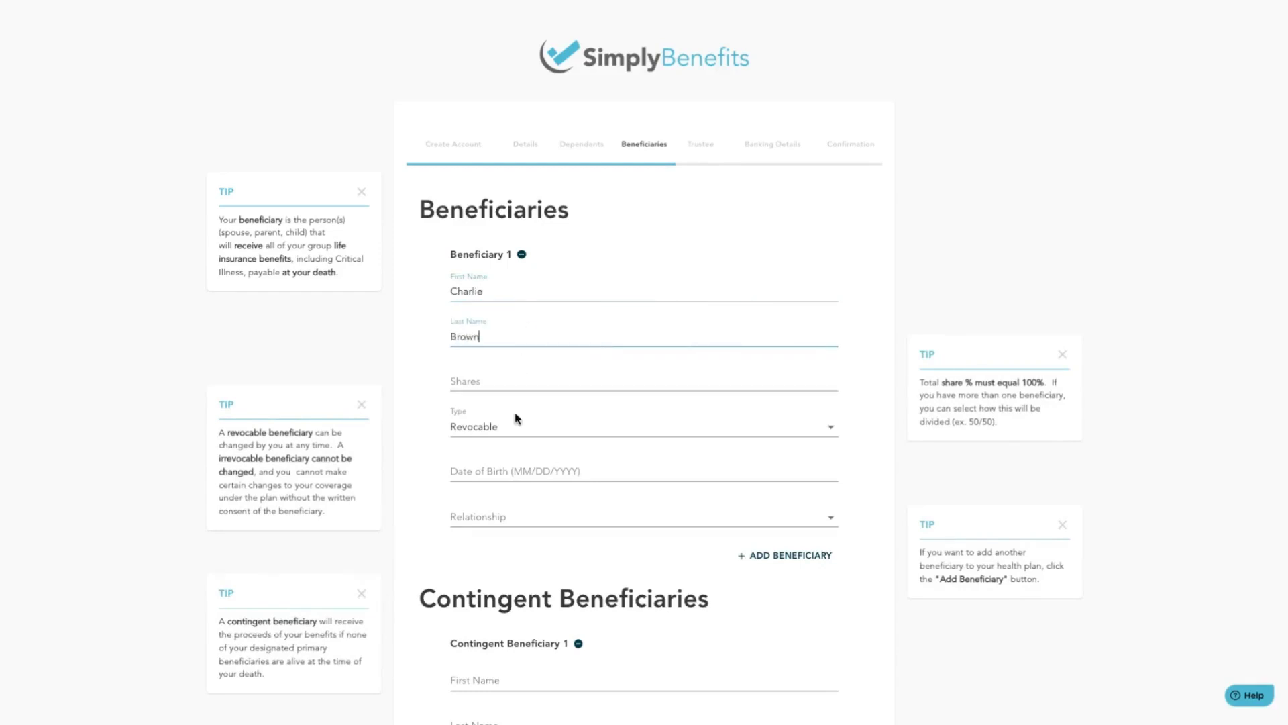
type("100.00%")
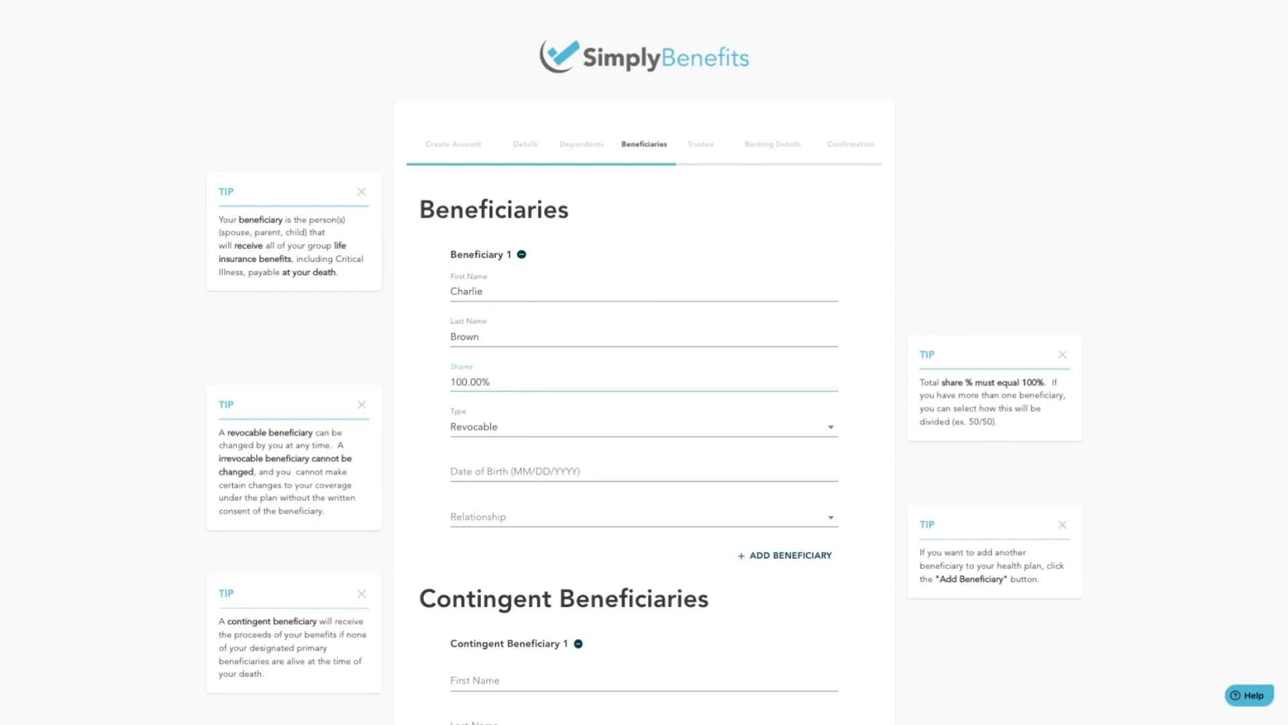
left_click(644, 426)
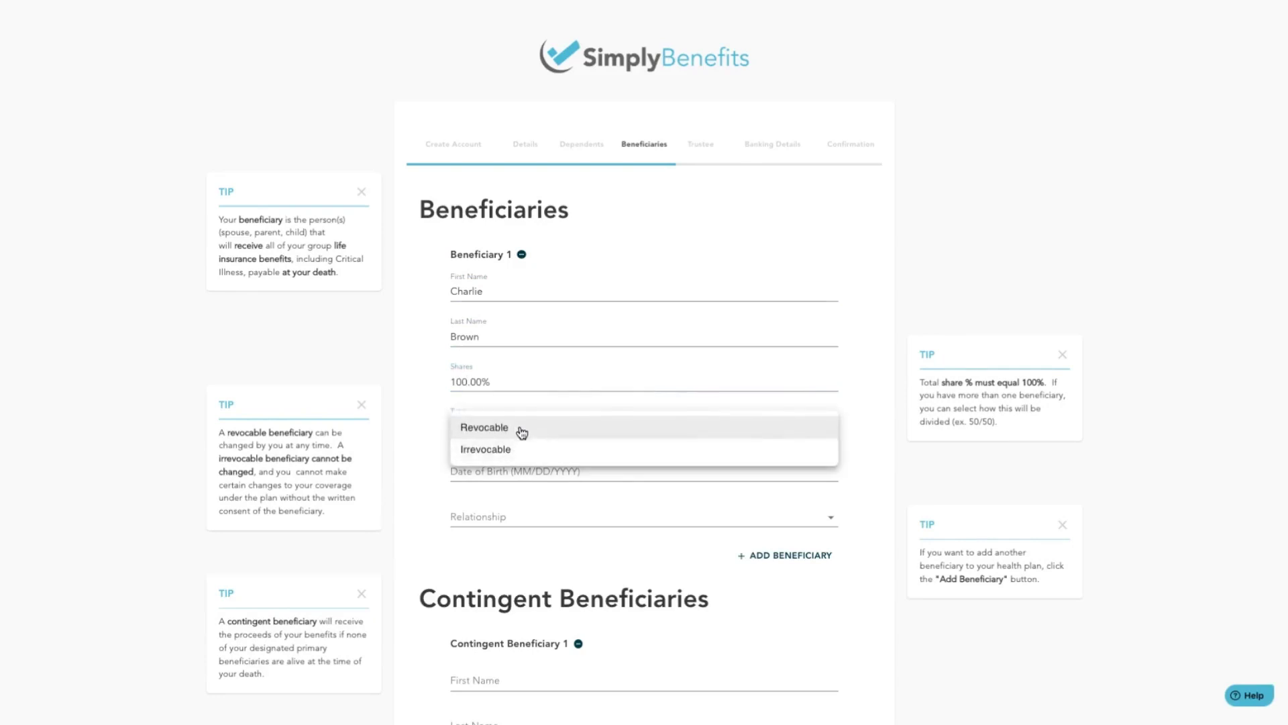
mouse_move(525, 457)
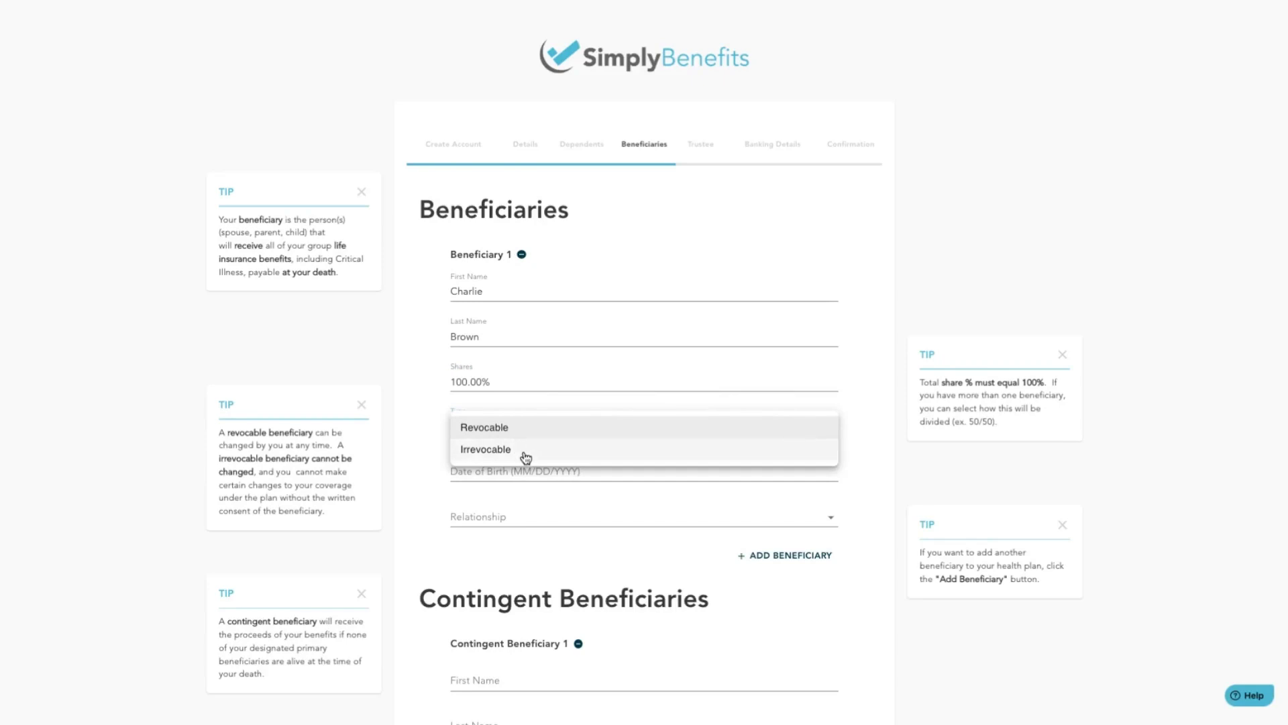
mouse_move(525, 457)
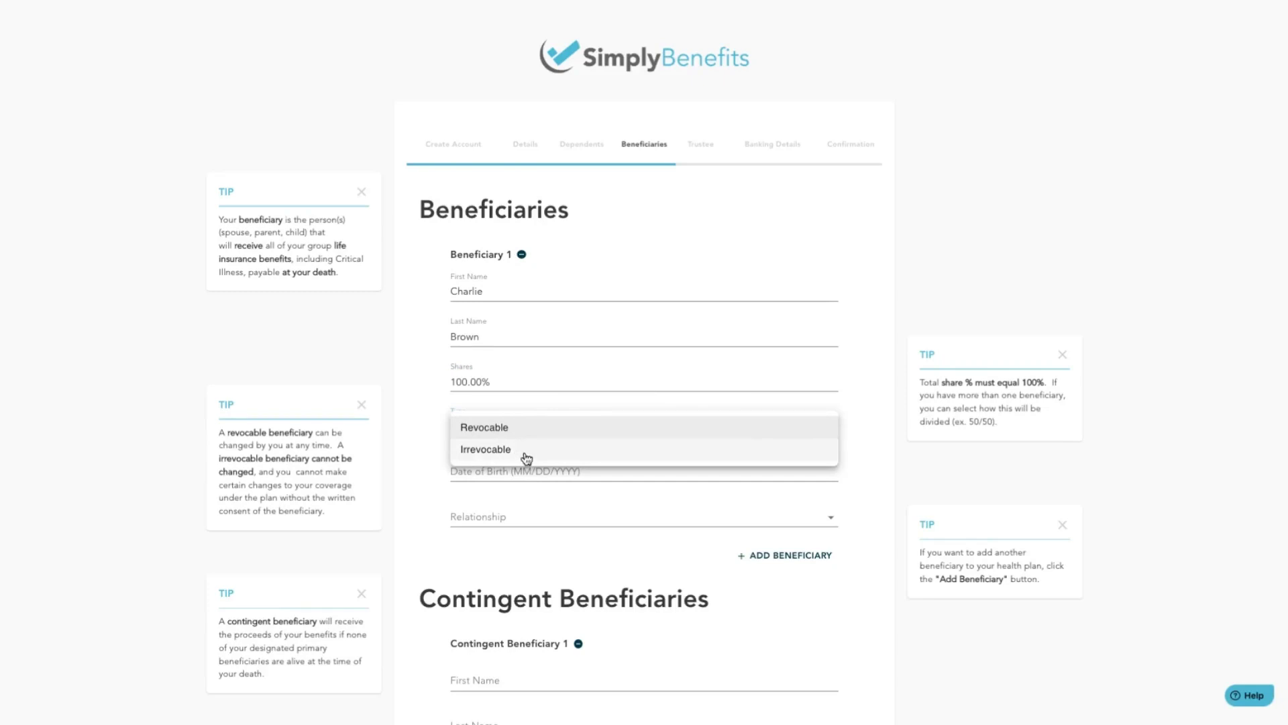
left_click(483, 427)
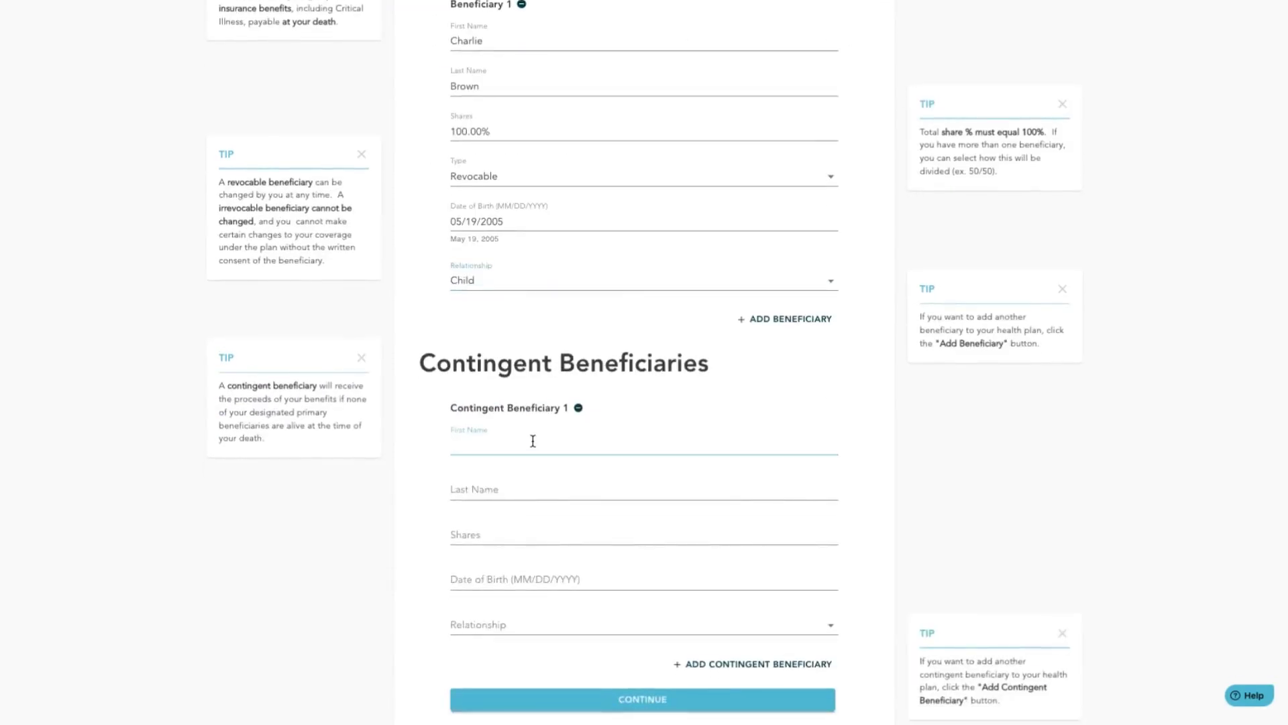
type("Brown")
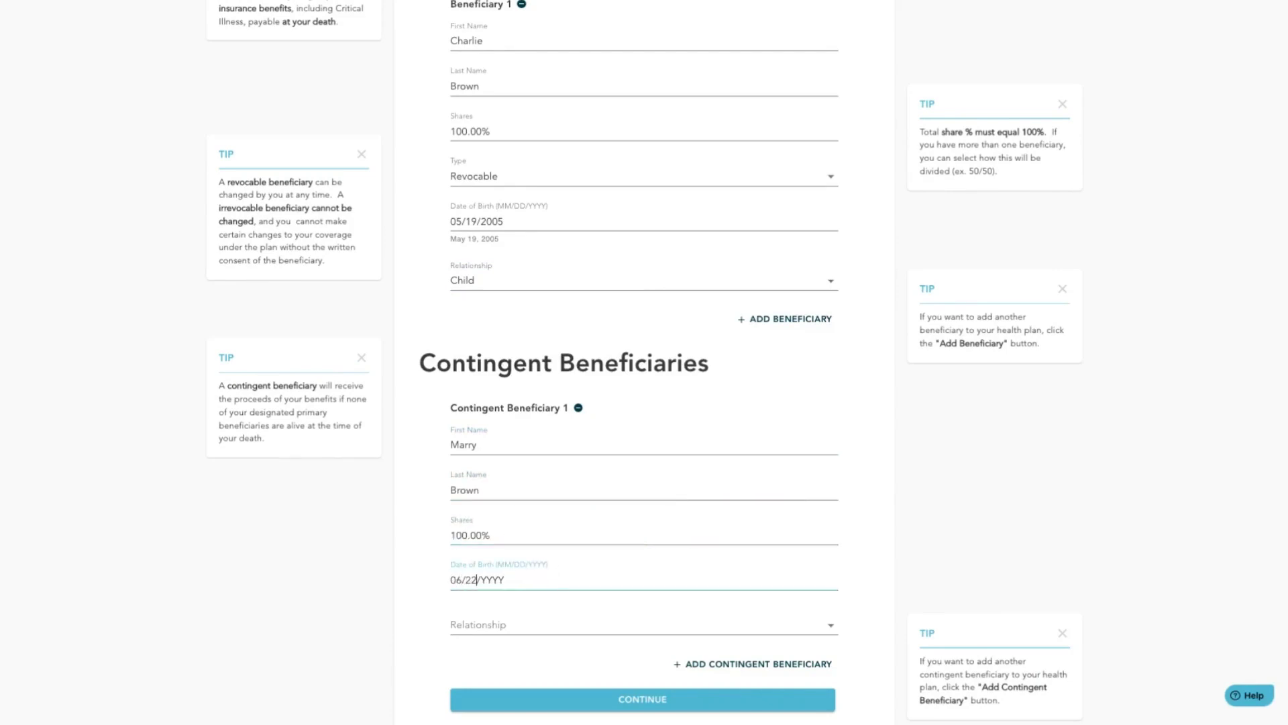
left_click(644, 625)
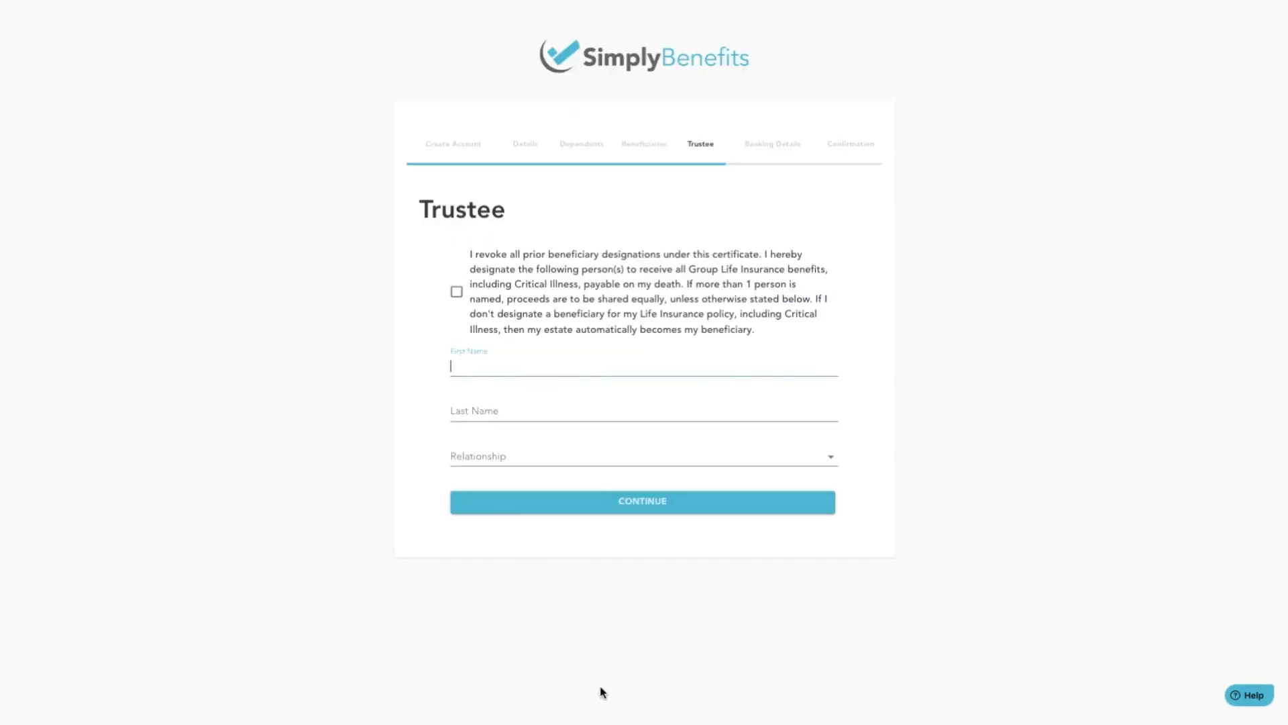
left_click(644, 366)
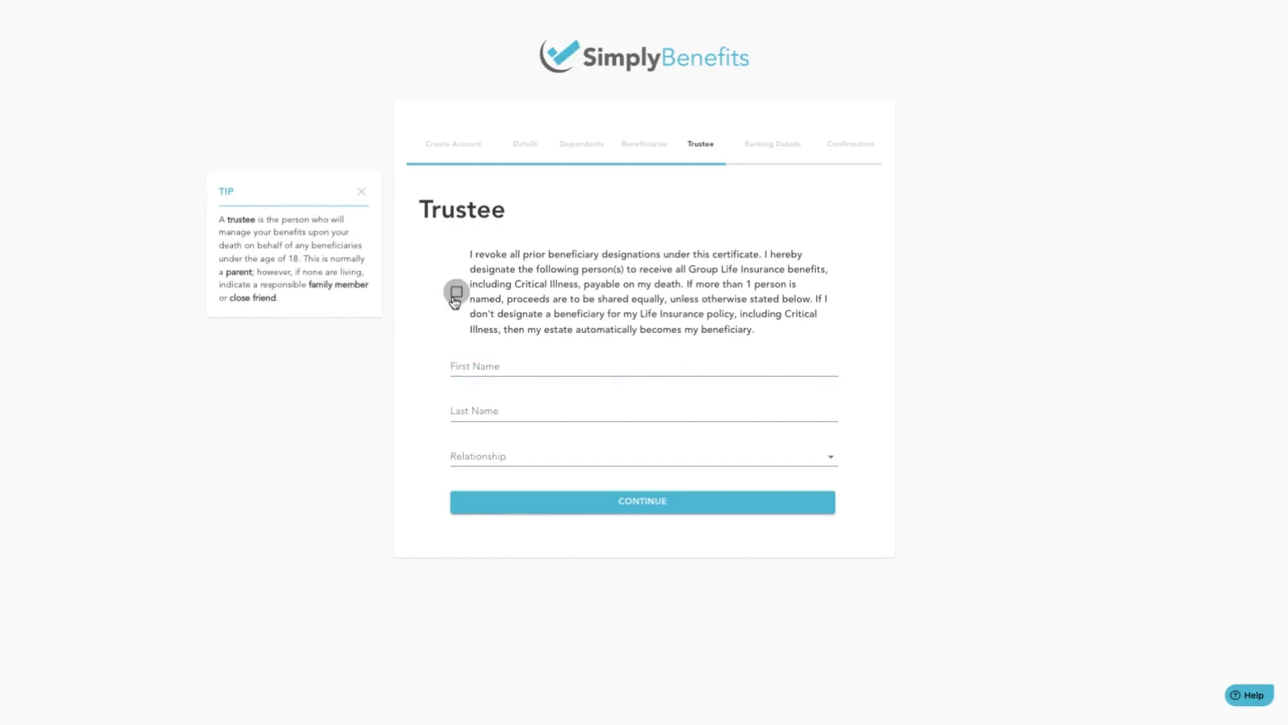
left_click(457, 292)
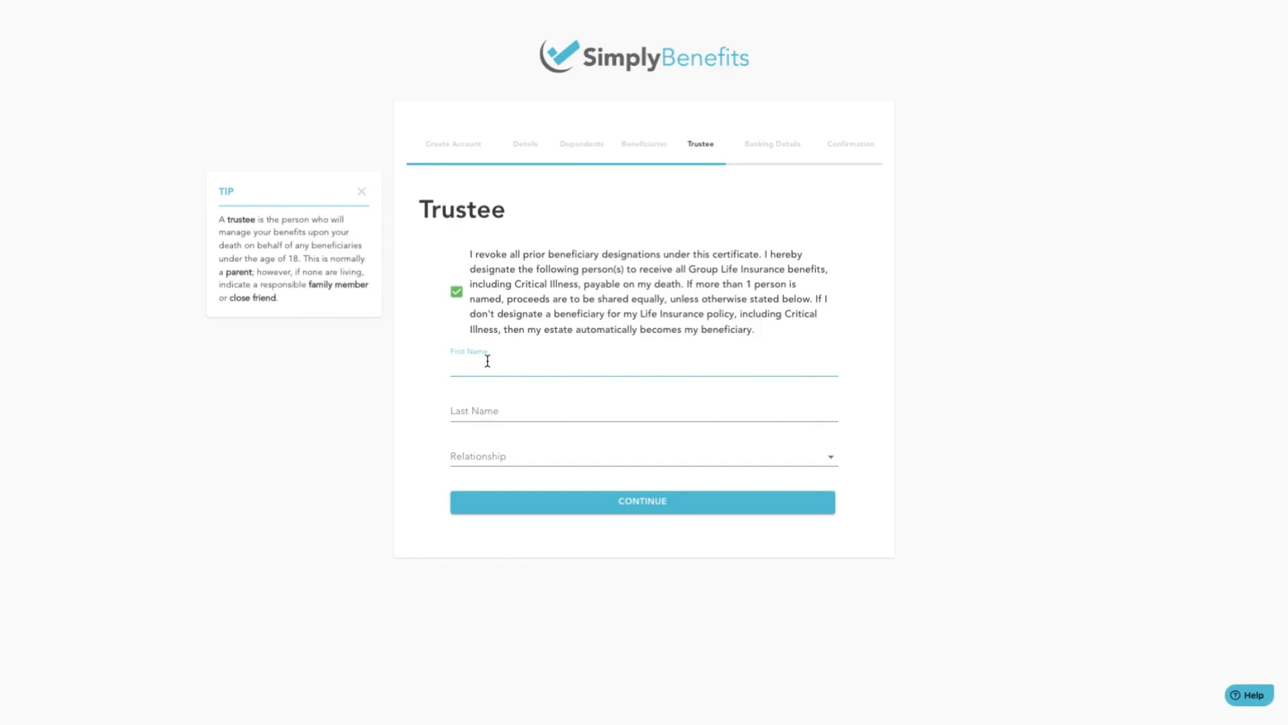
type("Dav")
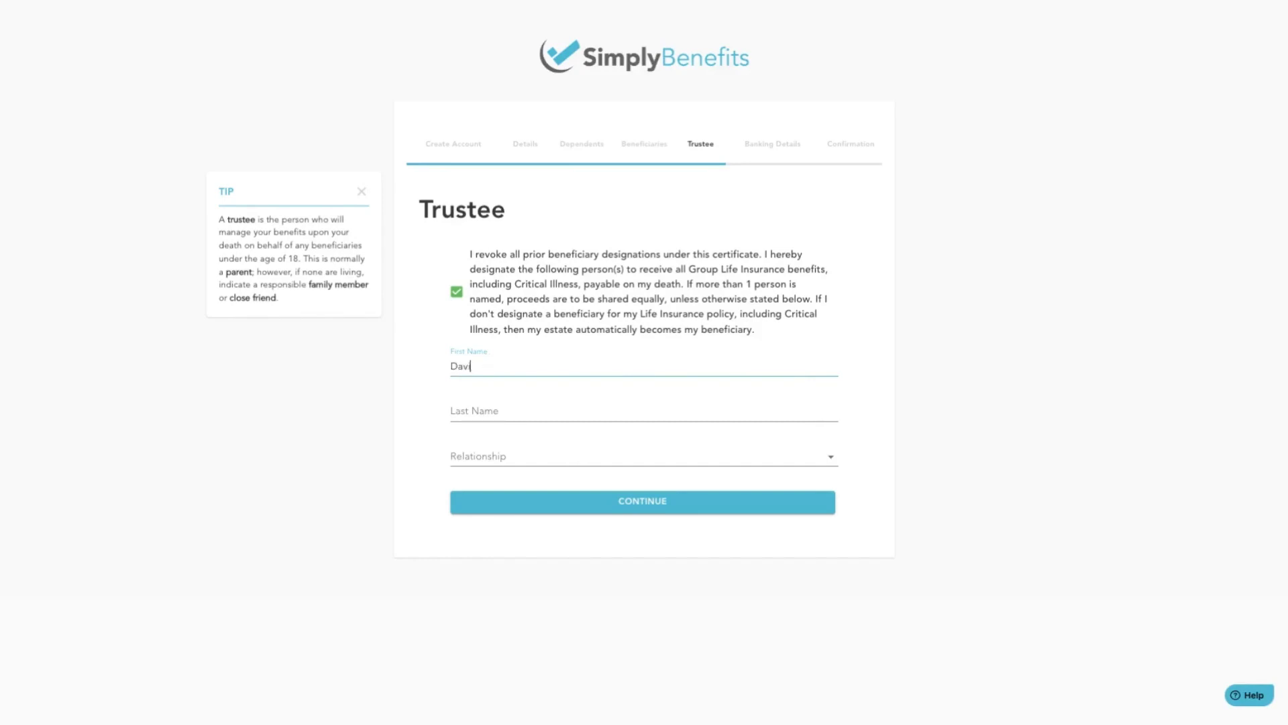
type("B")
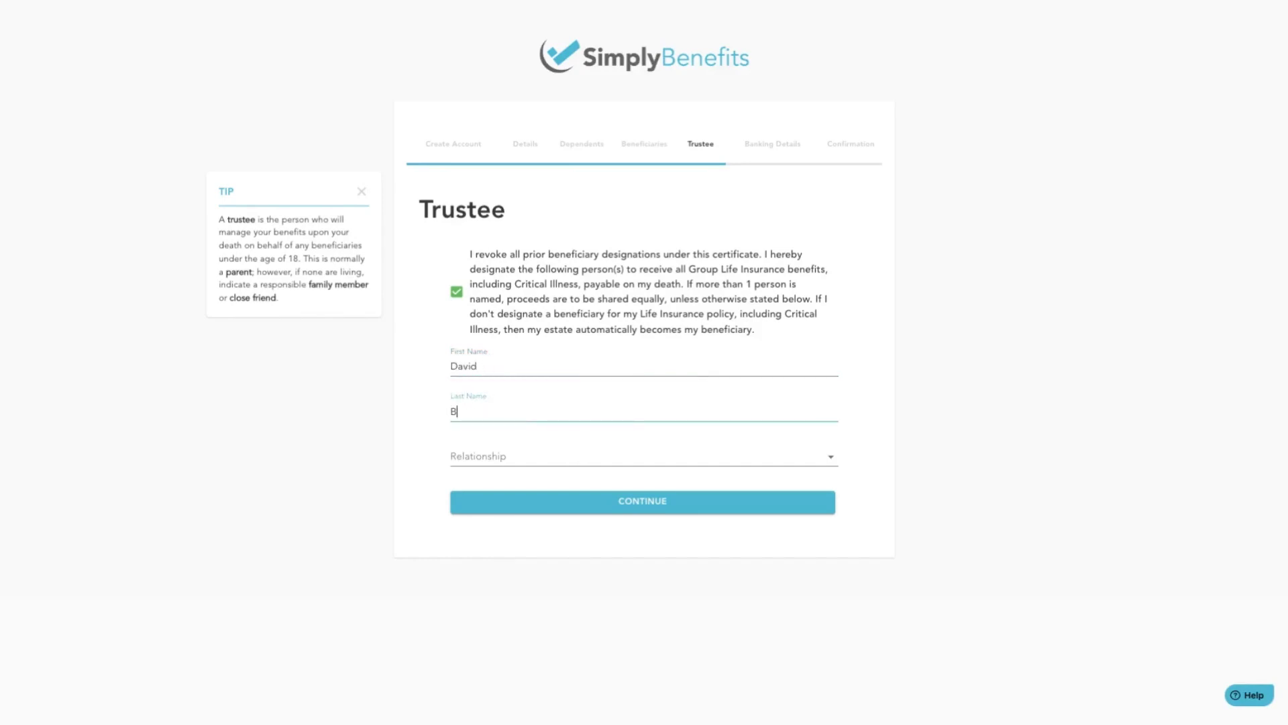
type("rown")
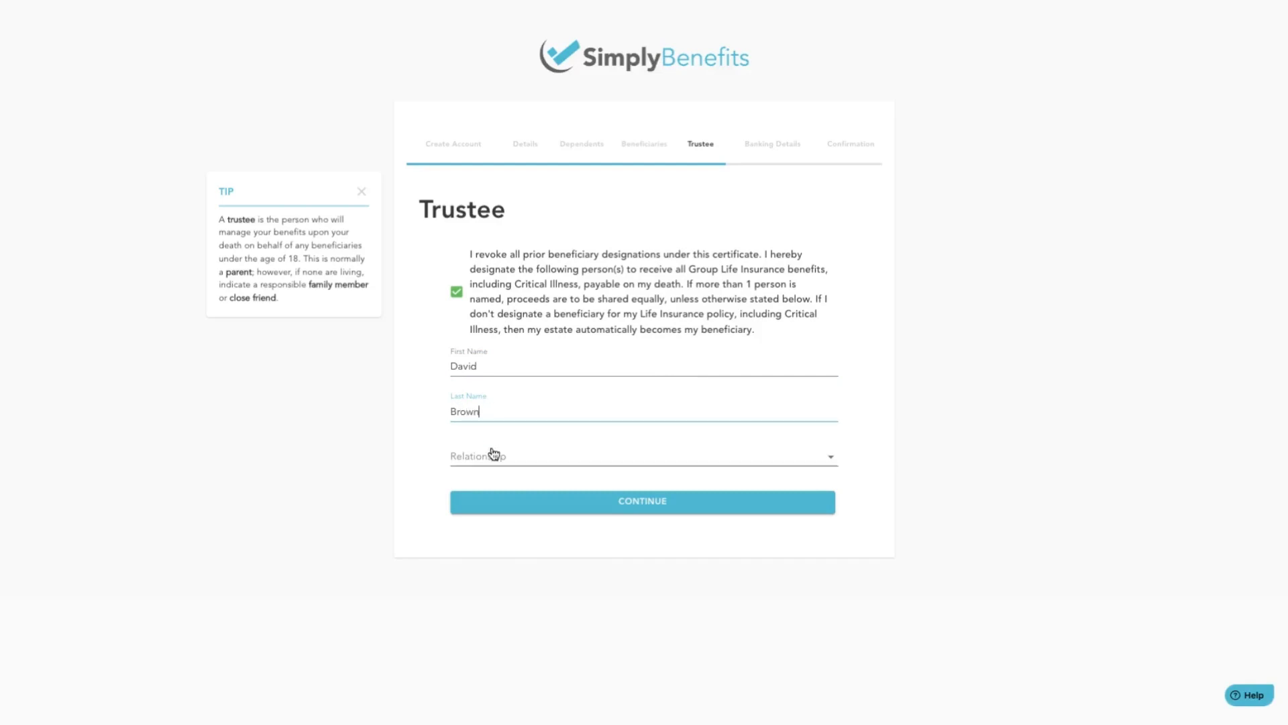
left_click(644, 456)
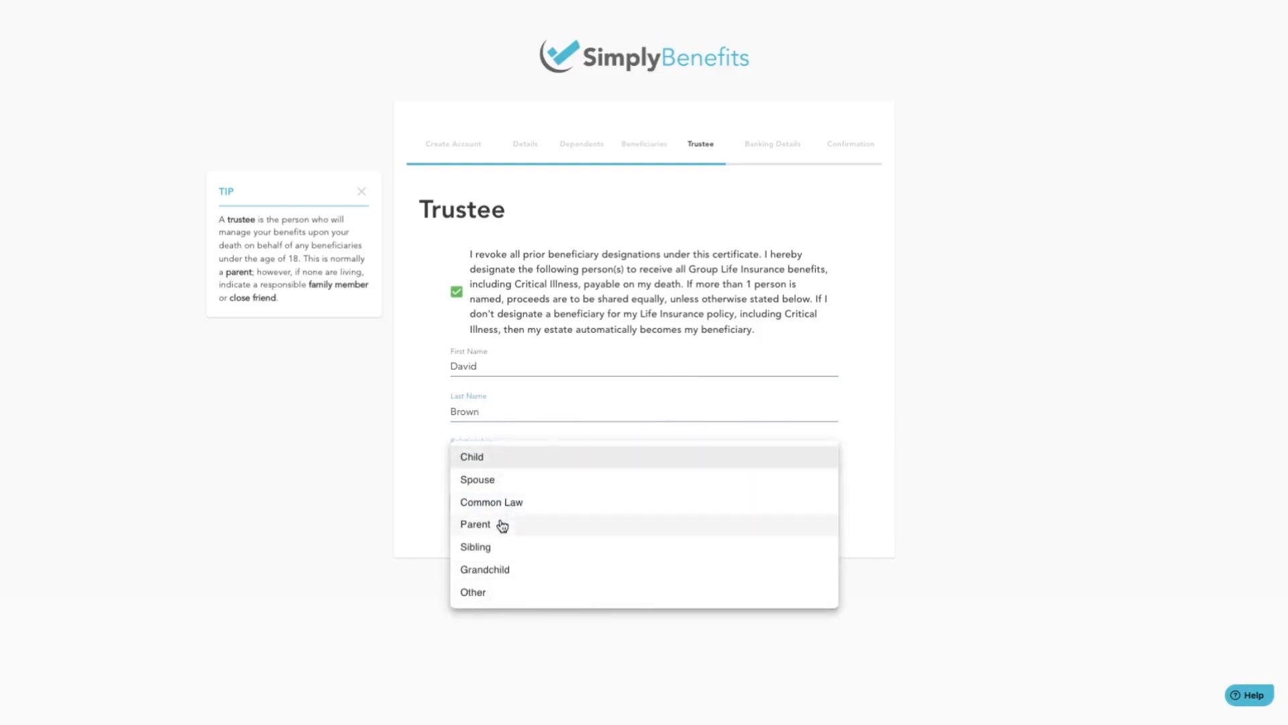
left_click(475, 524)
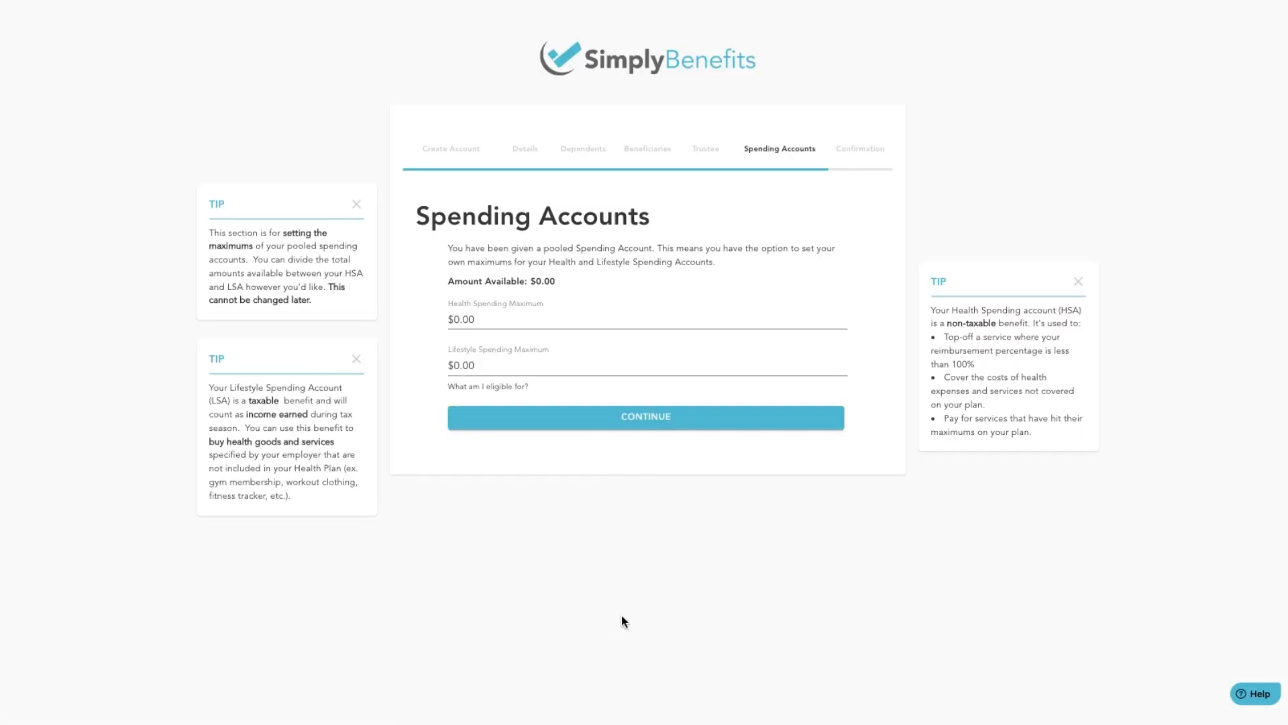
mouse_move(671, 600)
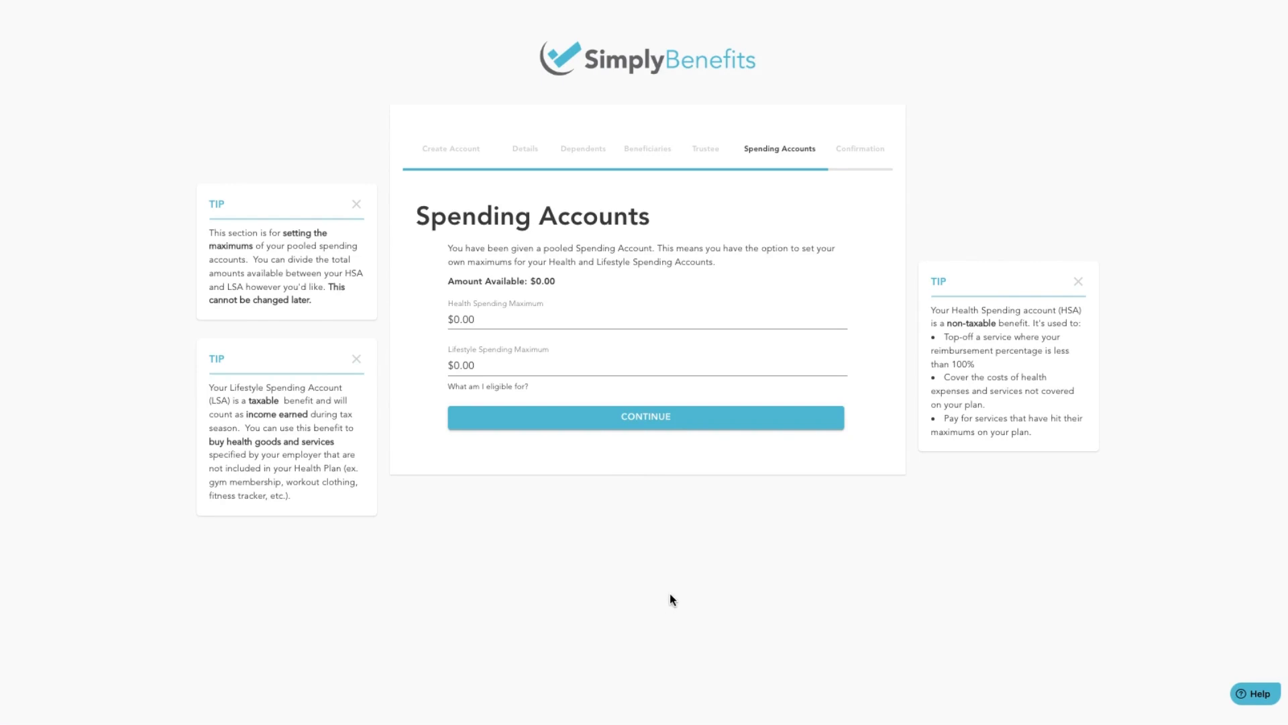
mouse_move(678, 580)
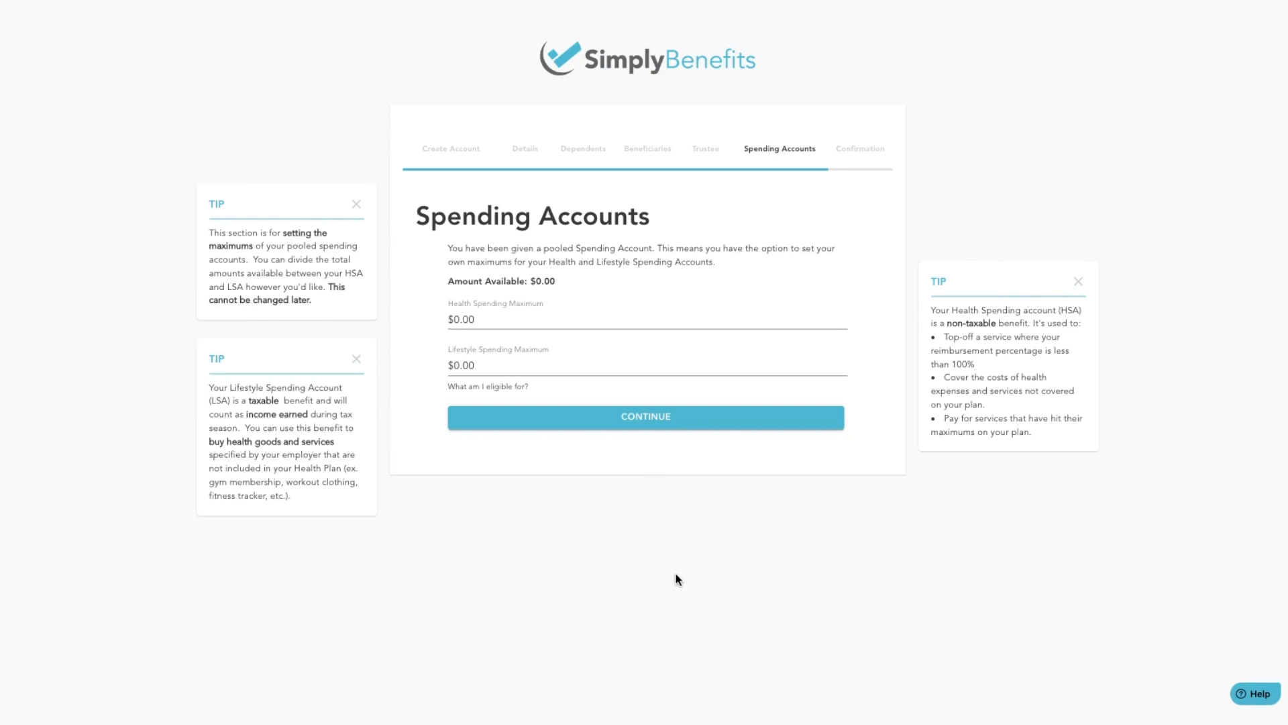
mouse_move(674, 575)
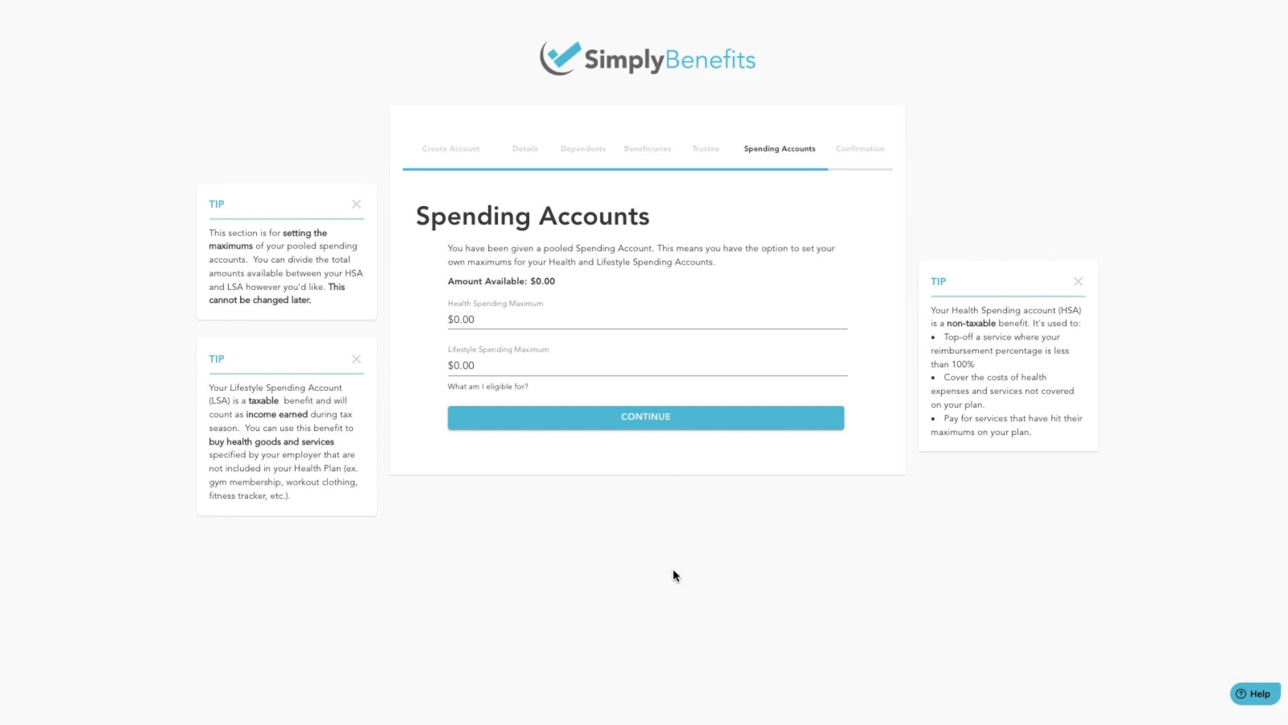
mouse_move(672, 565)
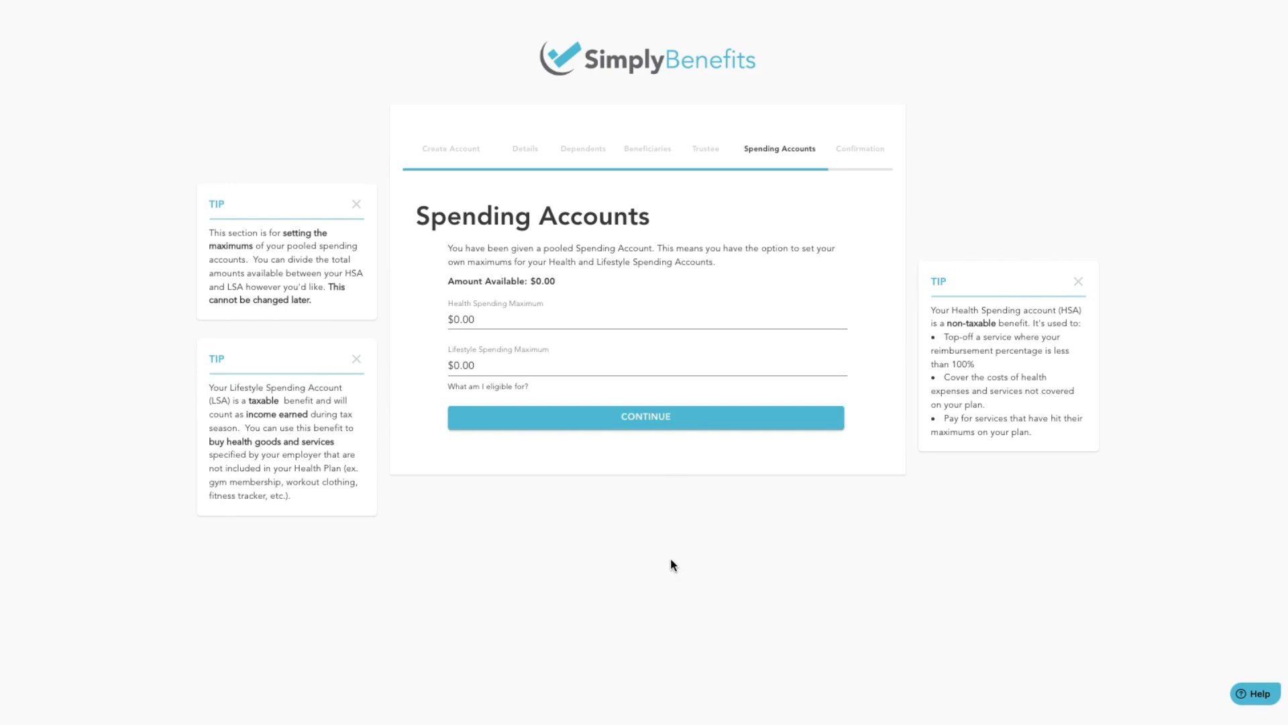
mouse_move(625, 500)
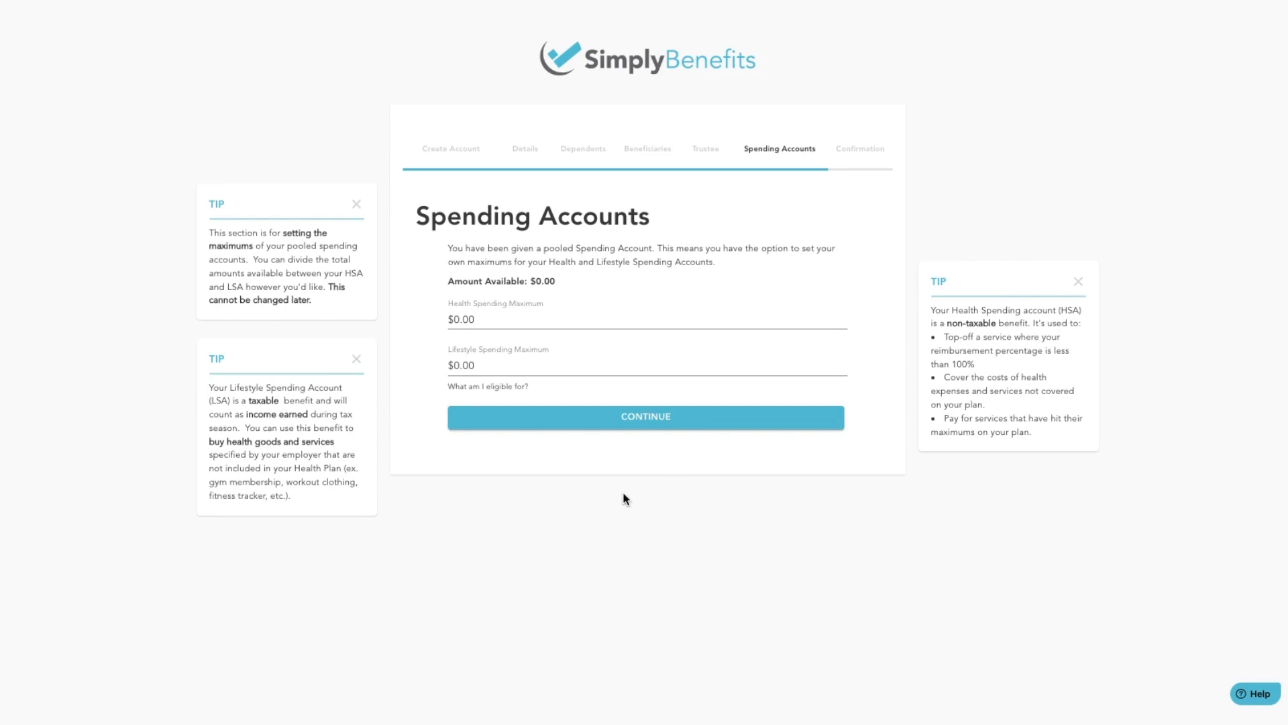
mouse_move(436, 327)
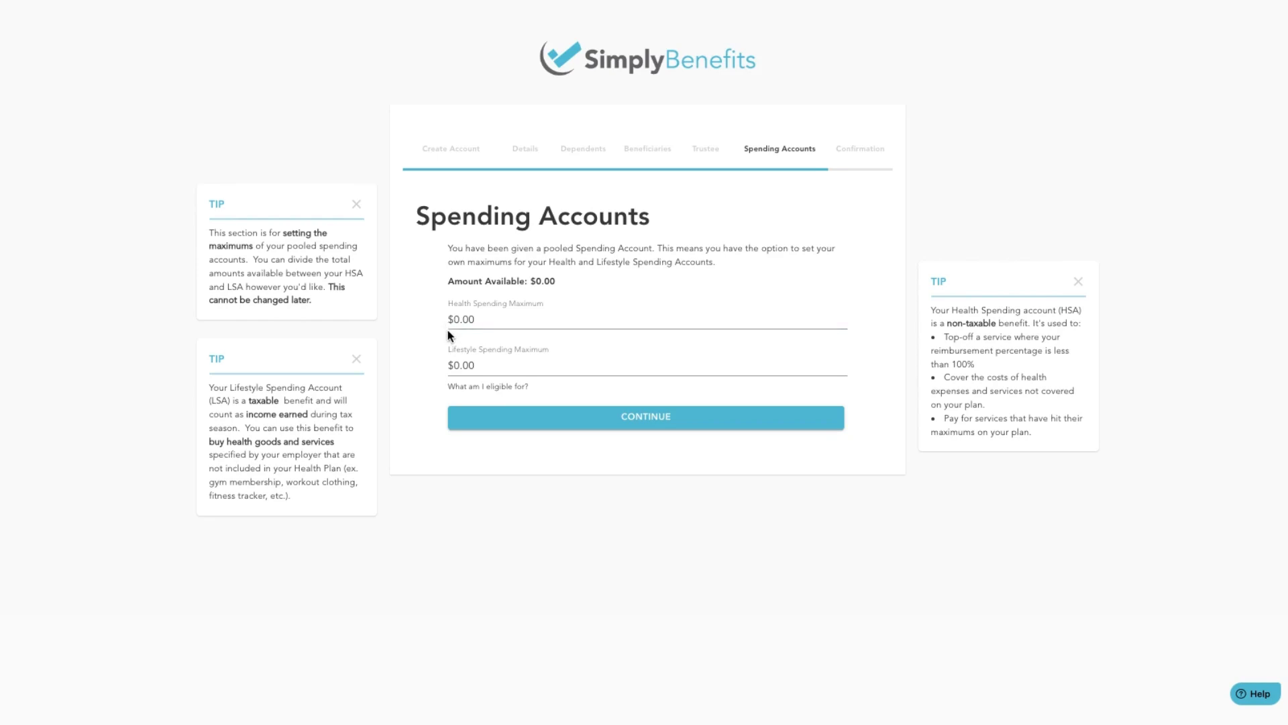
mouse_move(530, 395)
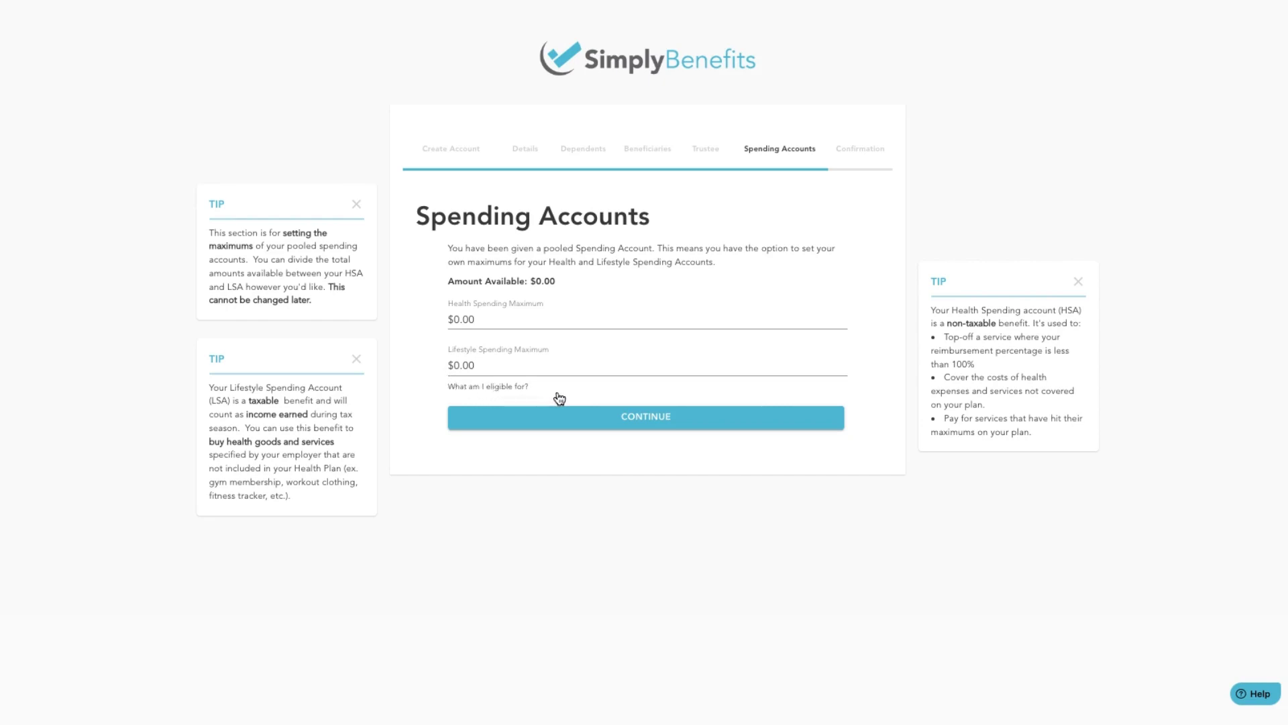
mouse_move(491, 399)
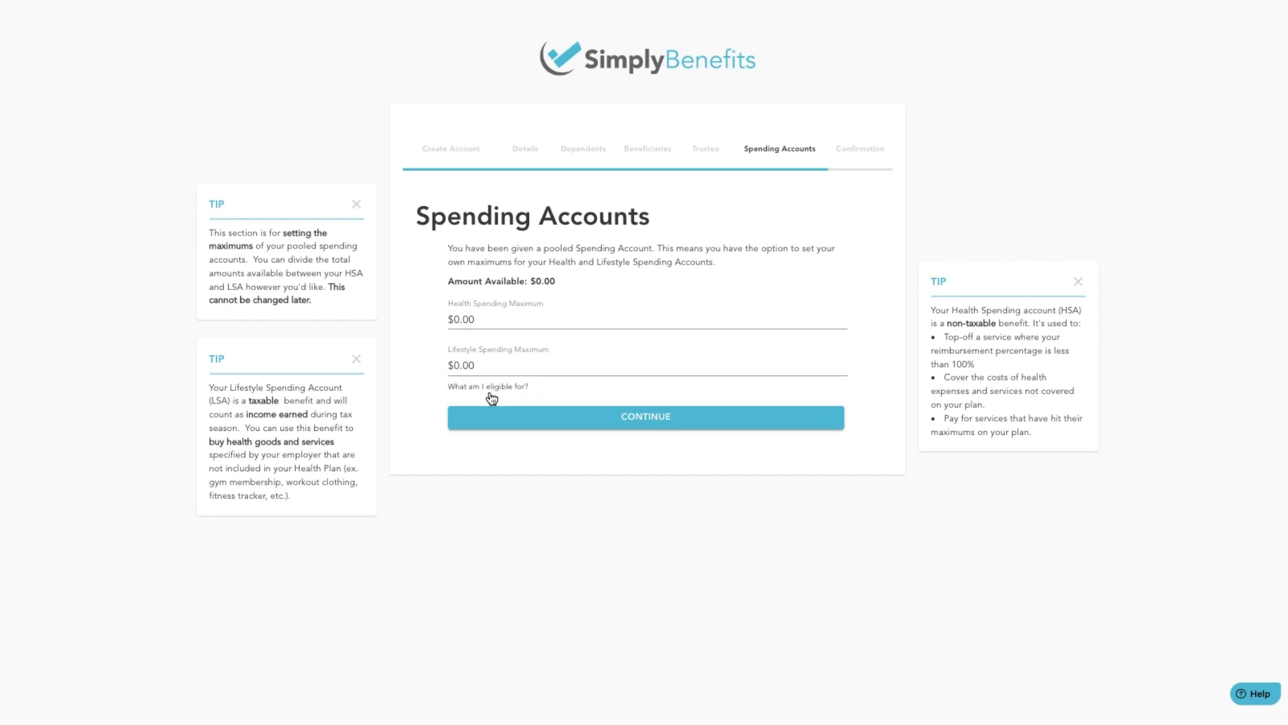
Review eligible Lifestyle categories, then set both spending maximums to $500.00 and continue
left_click(487, 386)
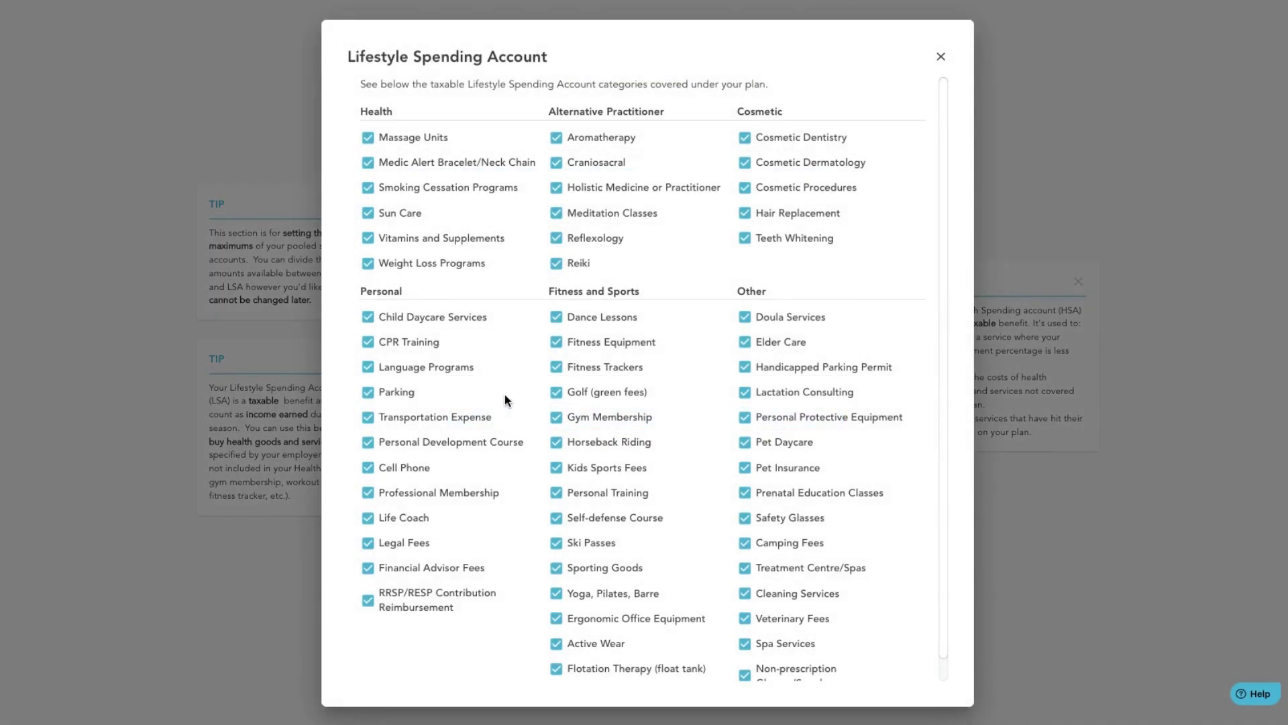
mouse_move(537, 491)
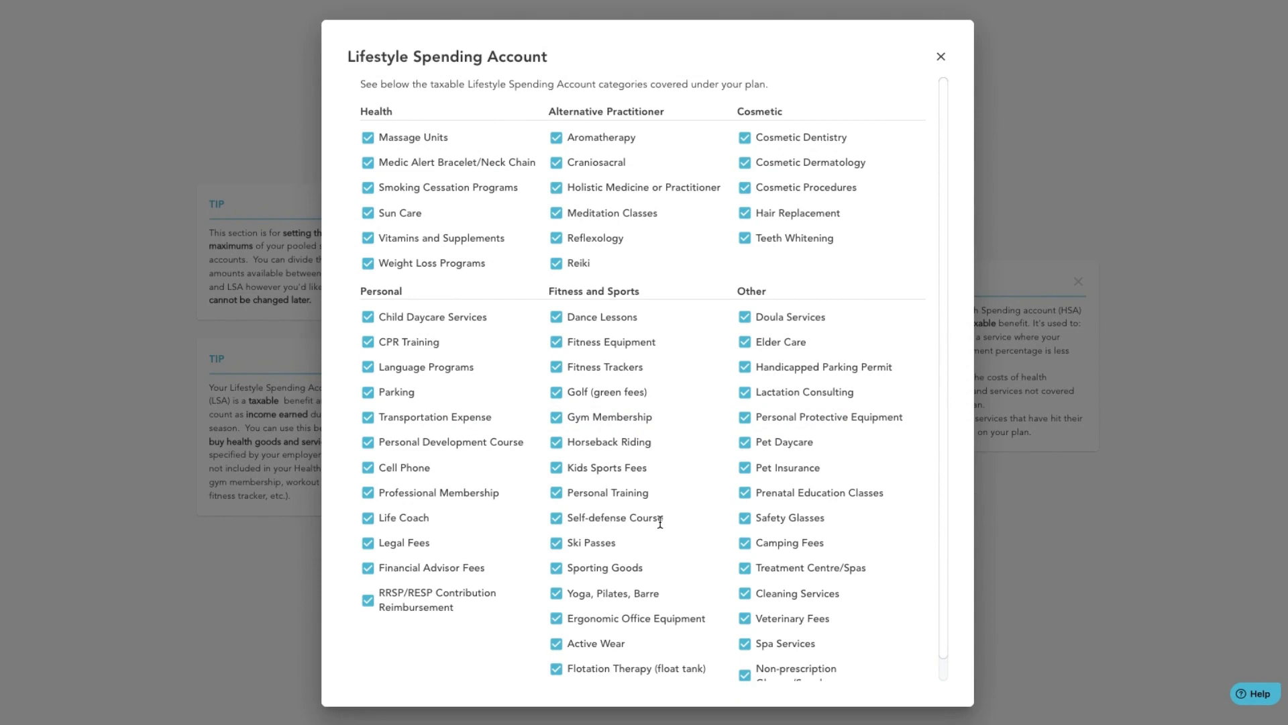
mouse_move(655, 521)
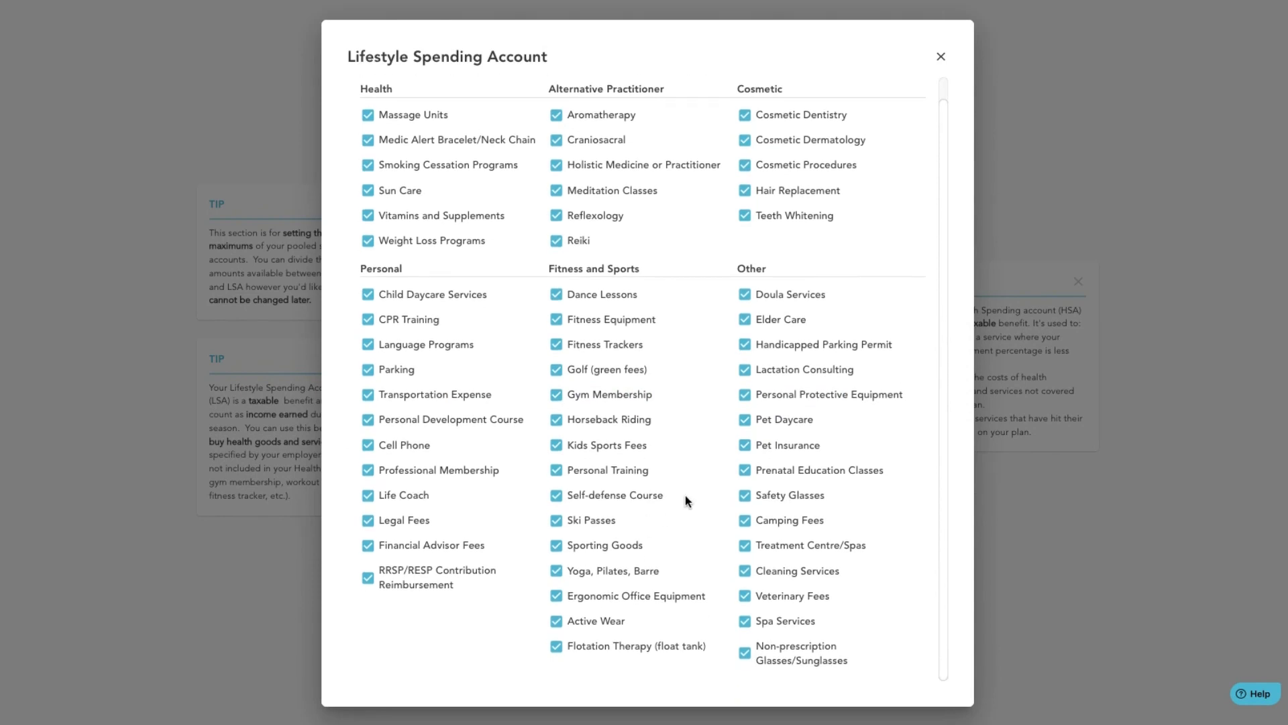
left_click(940, 57)
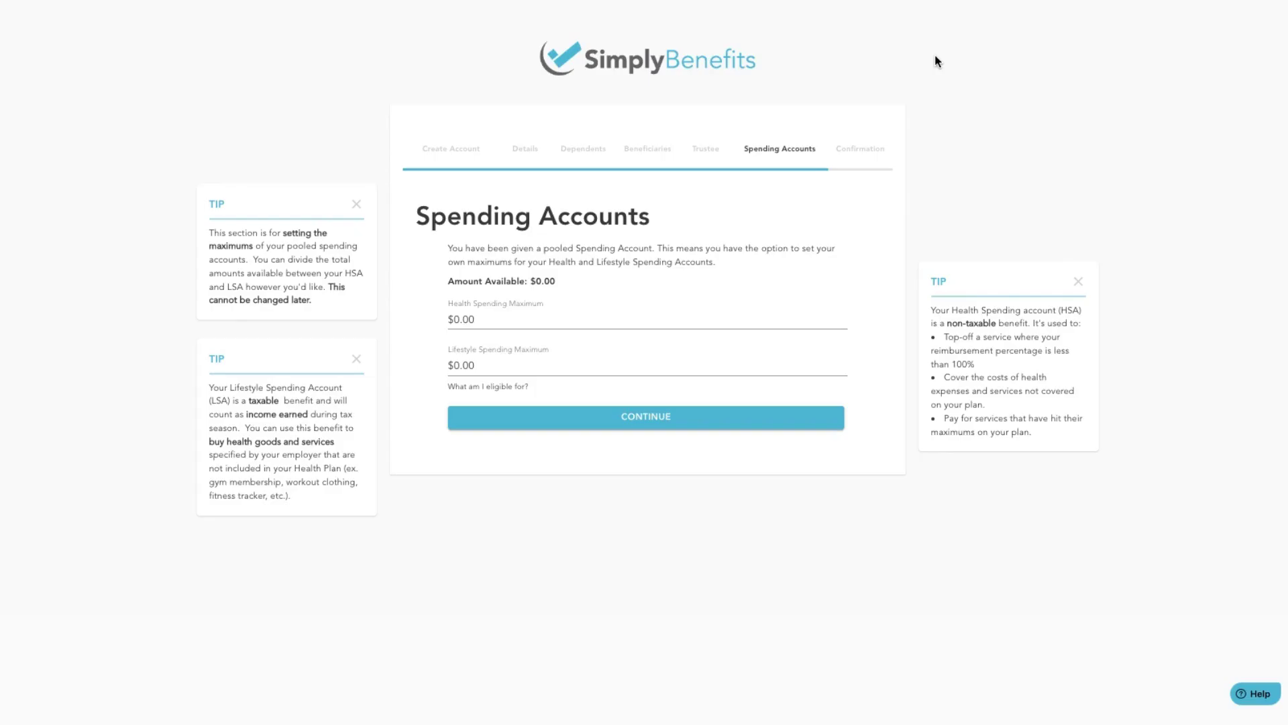
left_click(645, 319)
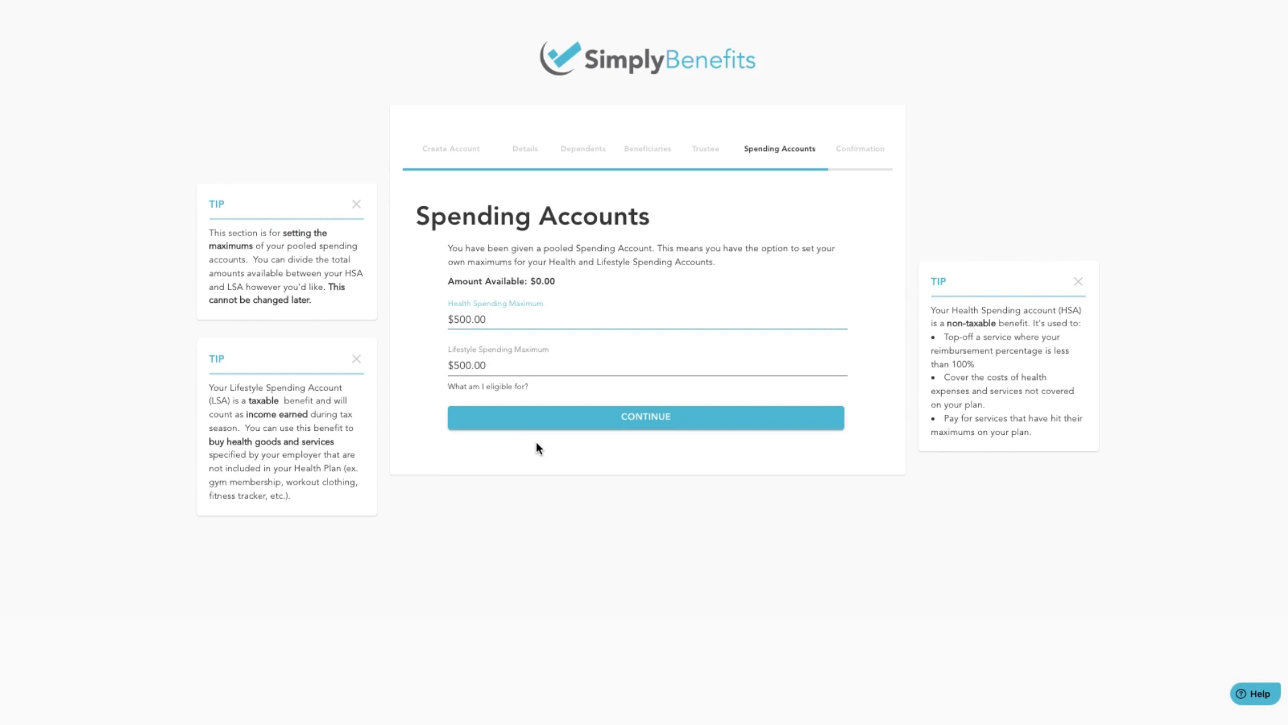
left_click(645, 417)
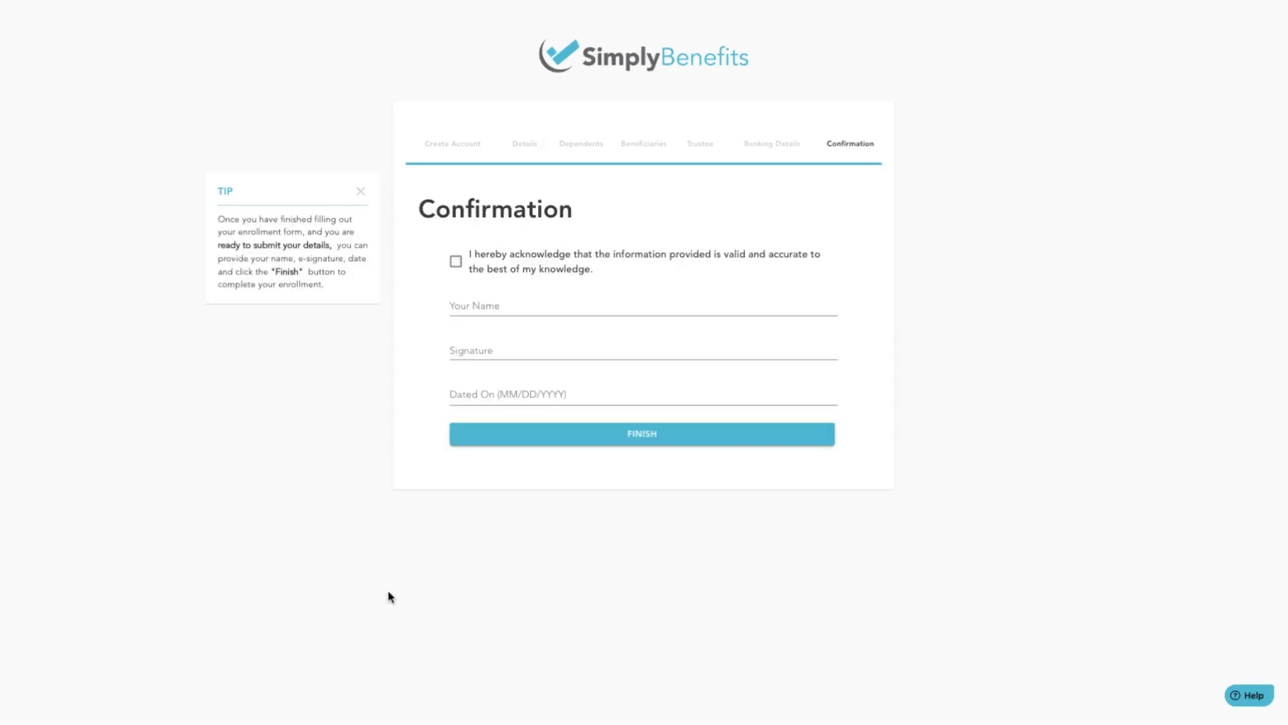
left_click(456, 261)
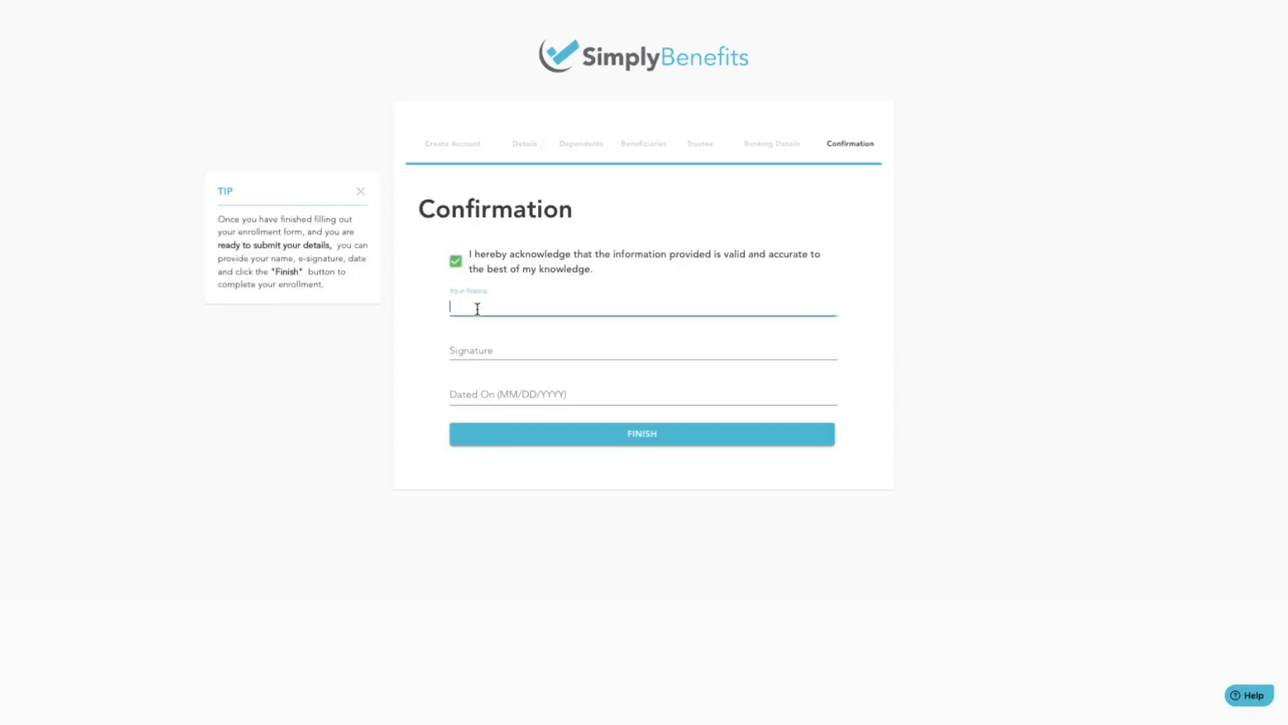
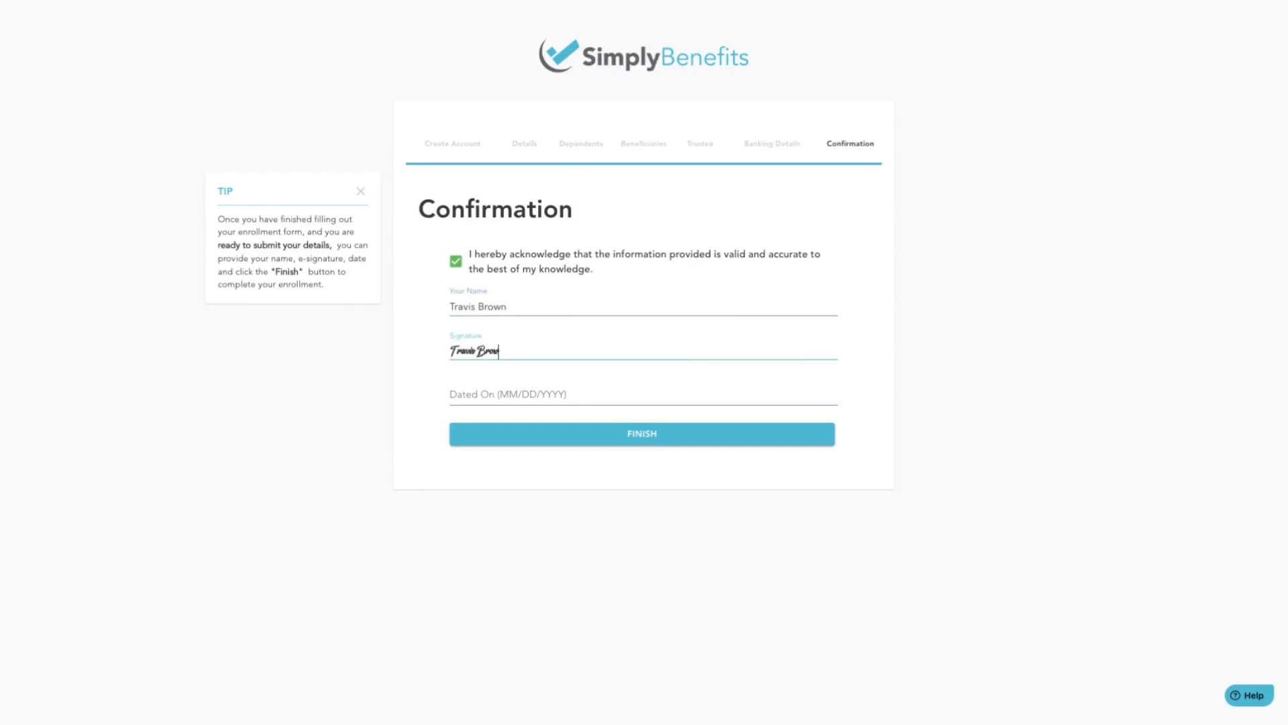
type("12/DD/YYYY")
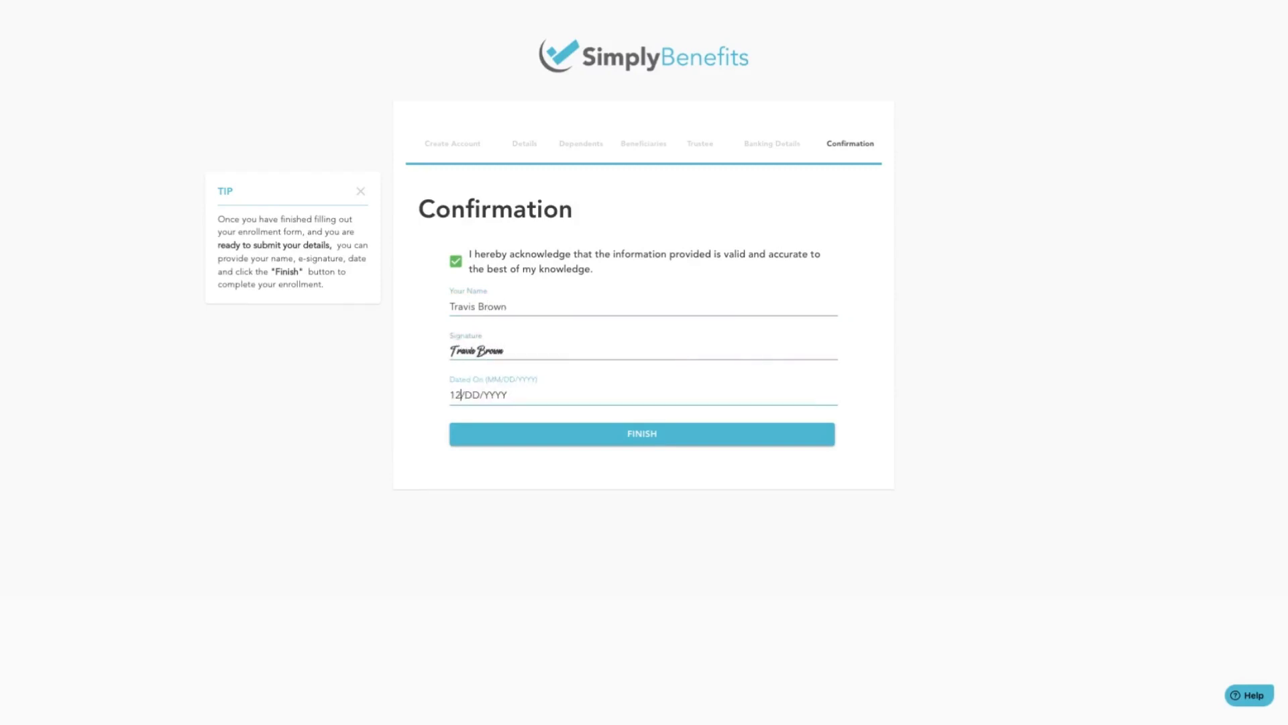
left_click(642, 432)
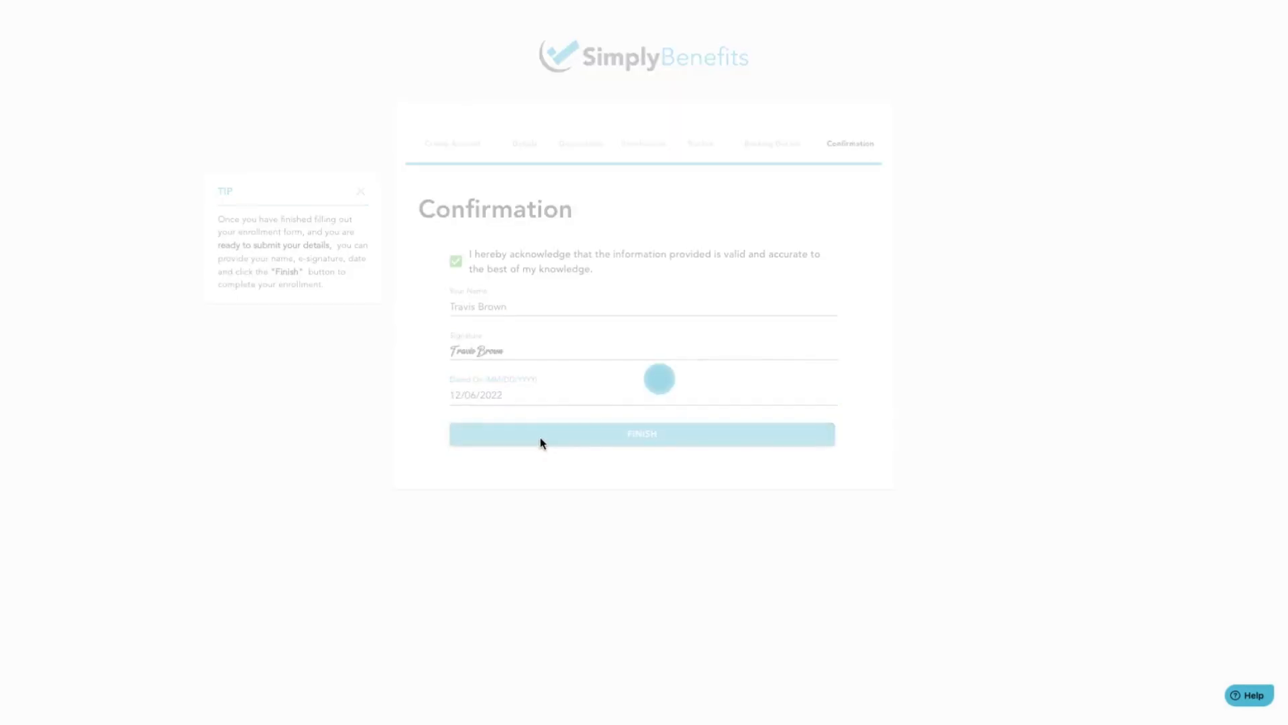
left_click(641, 434)
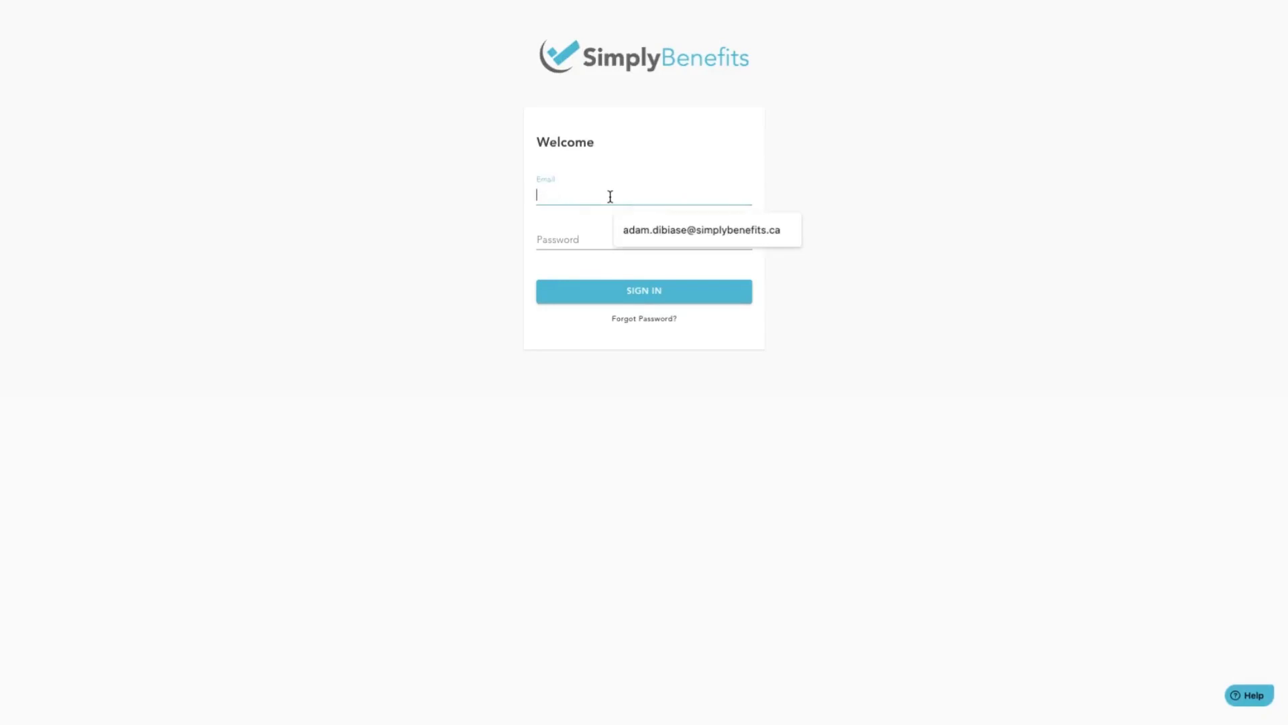
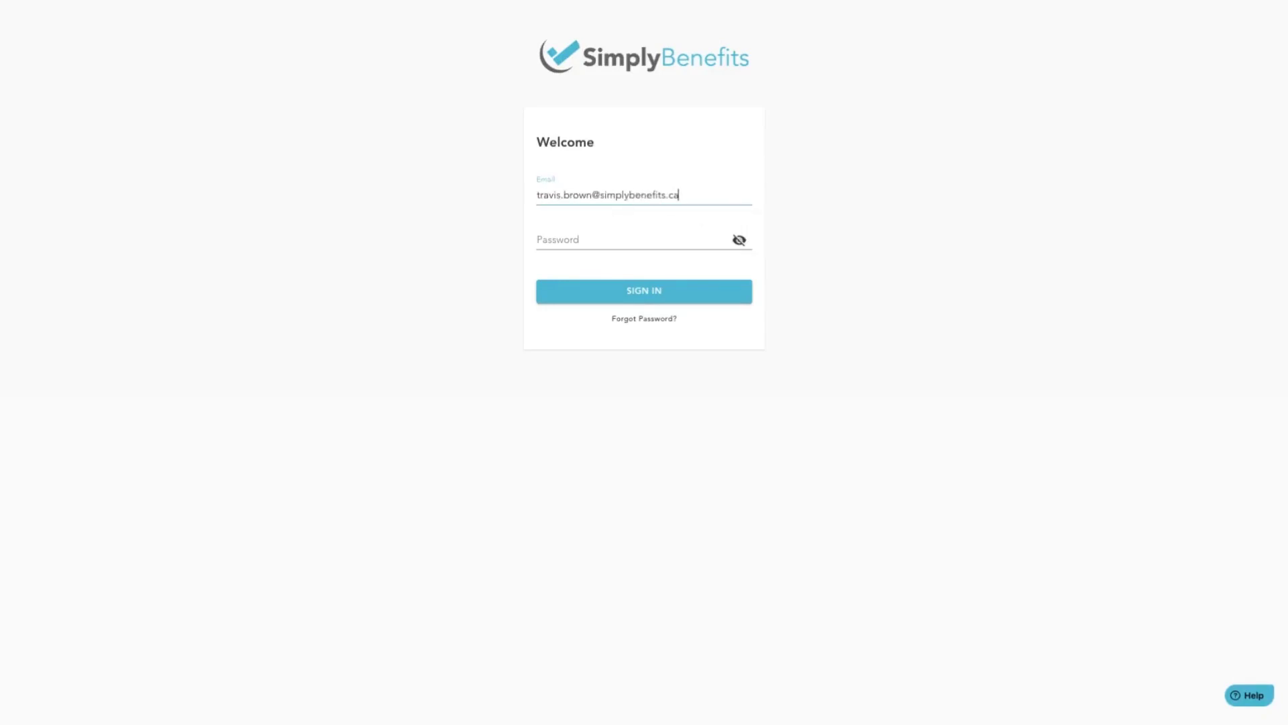